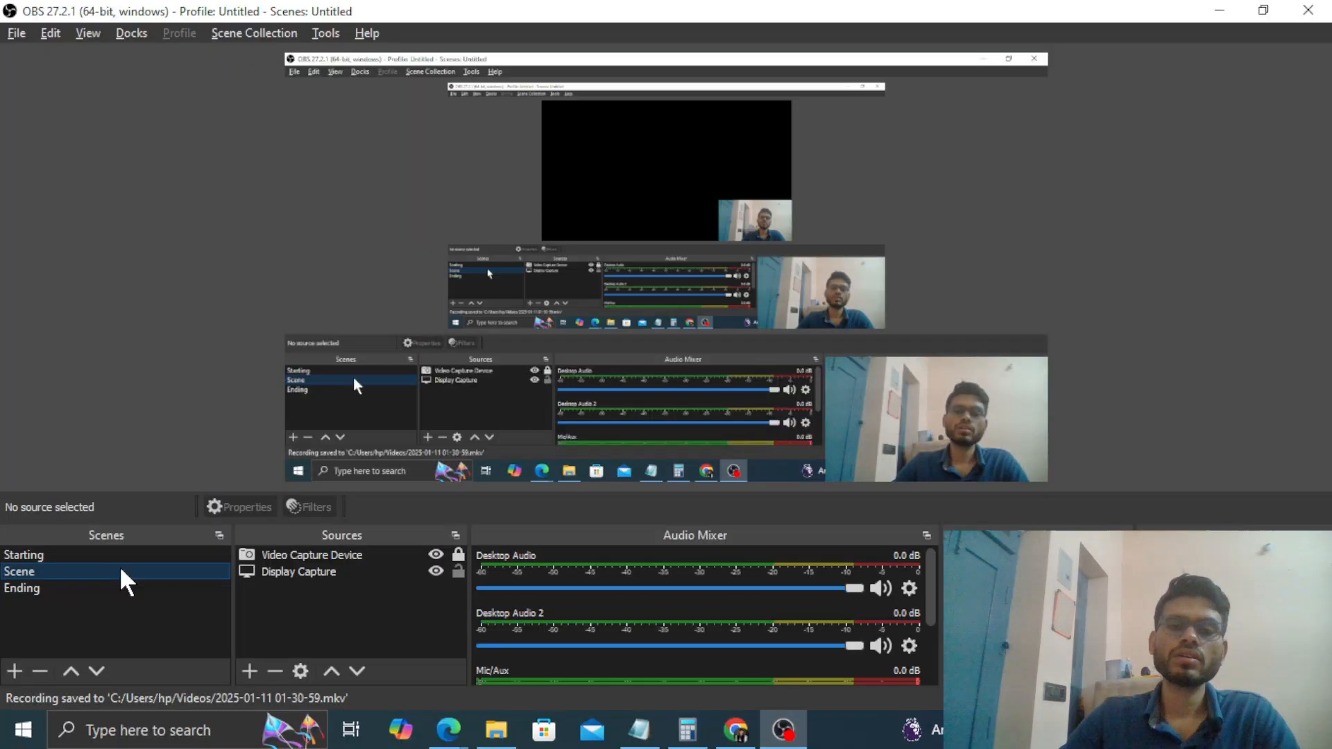
- Switch from OBS Studio to the Edge window showing the inverted problem PDF
key(alt+tab)
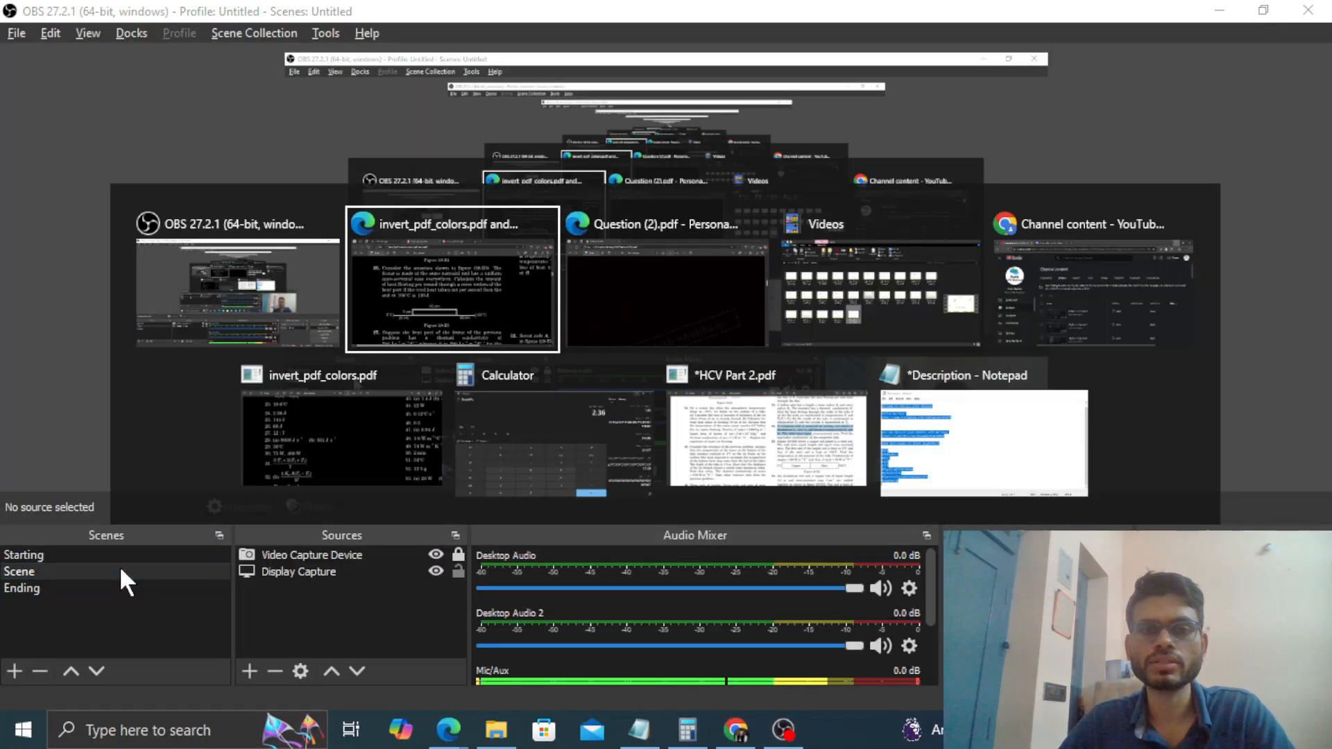
click(456, 287)
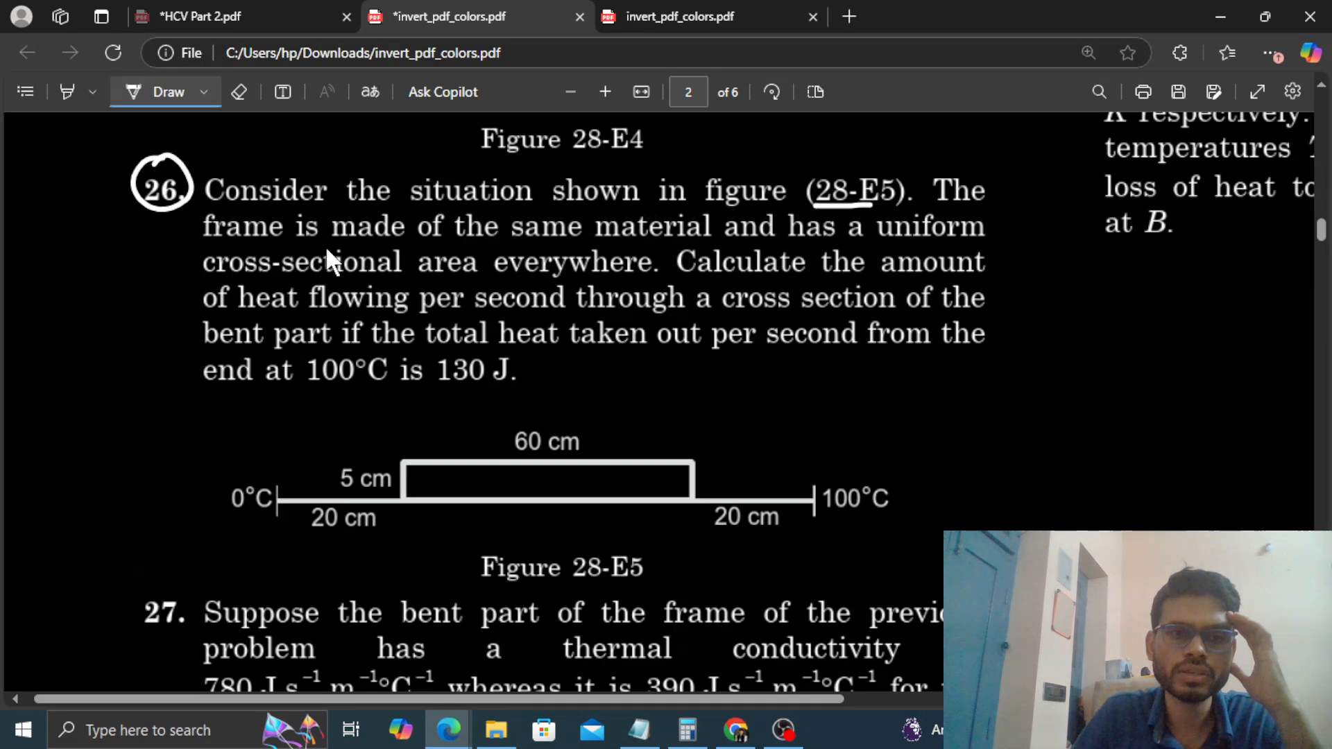
- Underline 'same material' and 'everywhere' and mark the given values 100°C and 130 J
drag(510, 233, 704, 233)
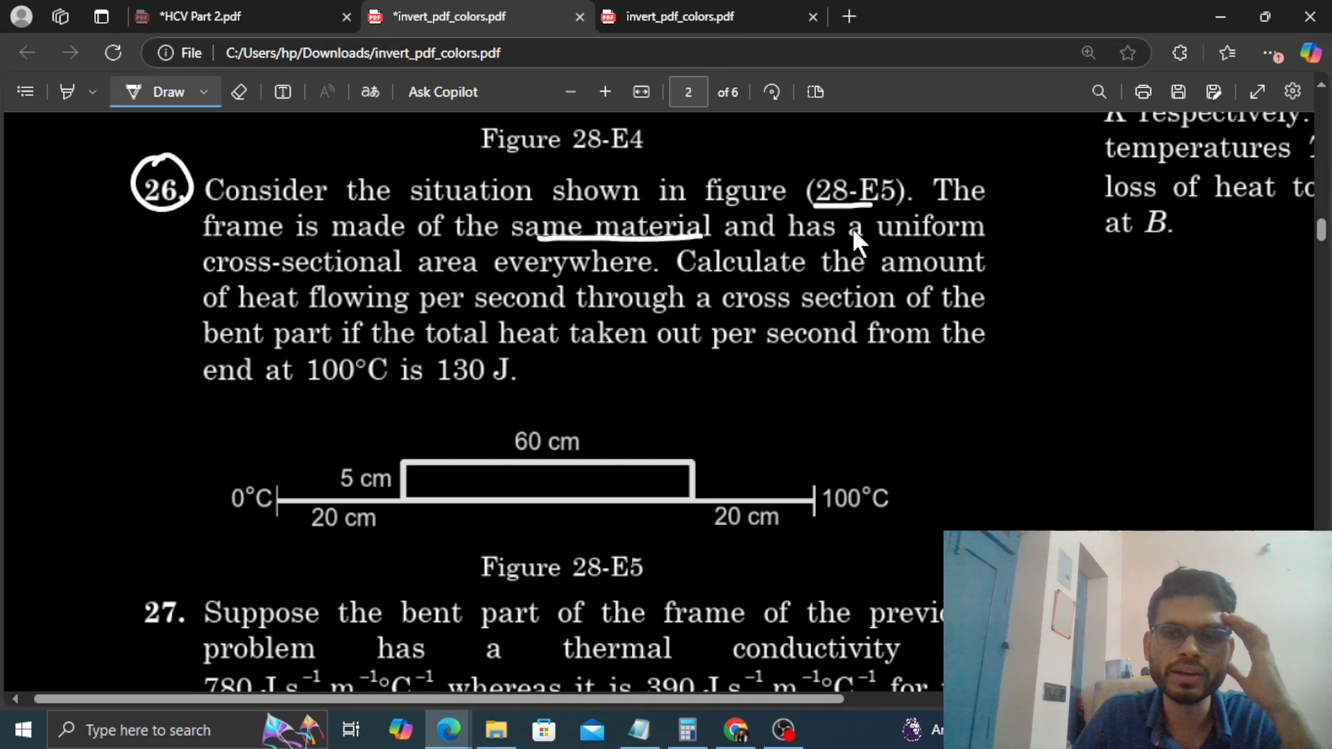
mouse_move(515, 286)
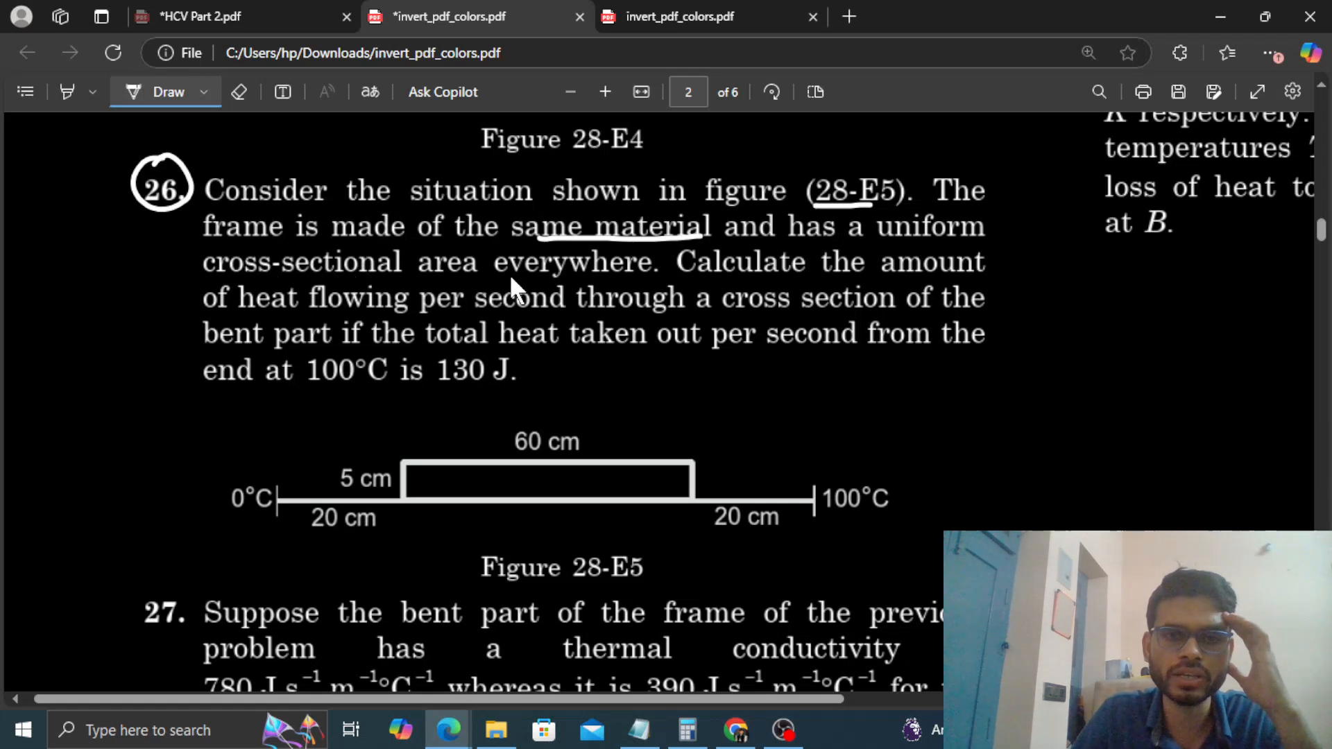
drag(496, 274, 652, 272)
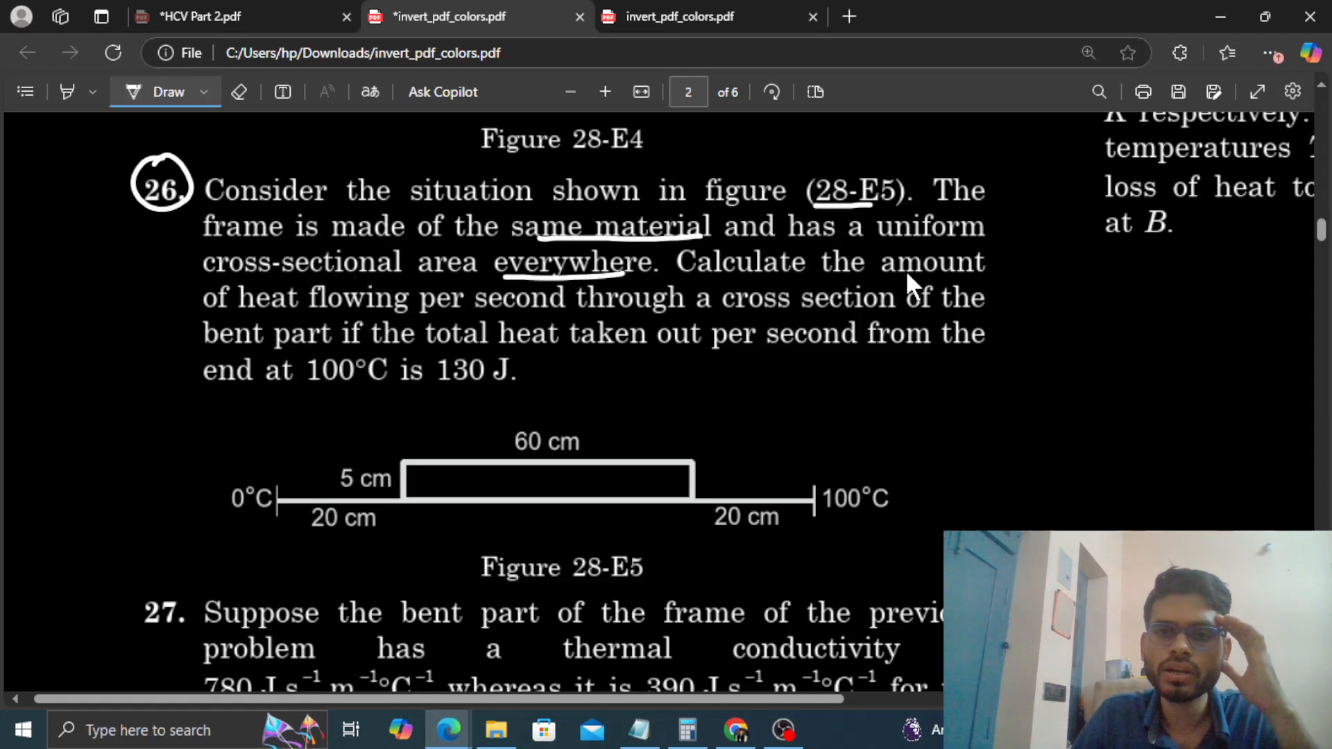
mouse_move(672, 325)
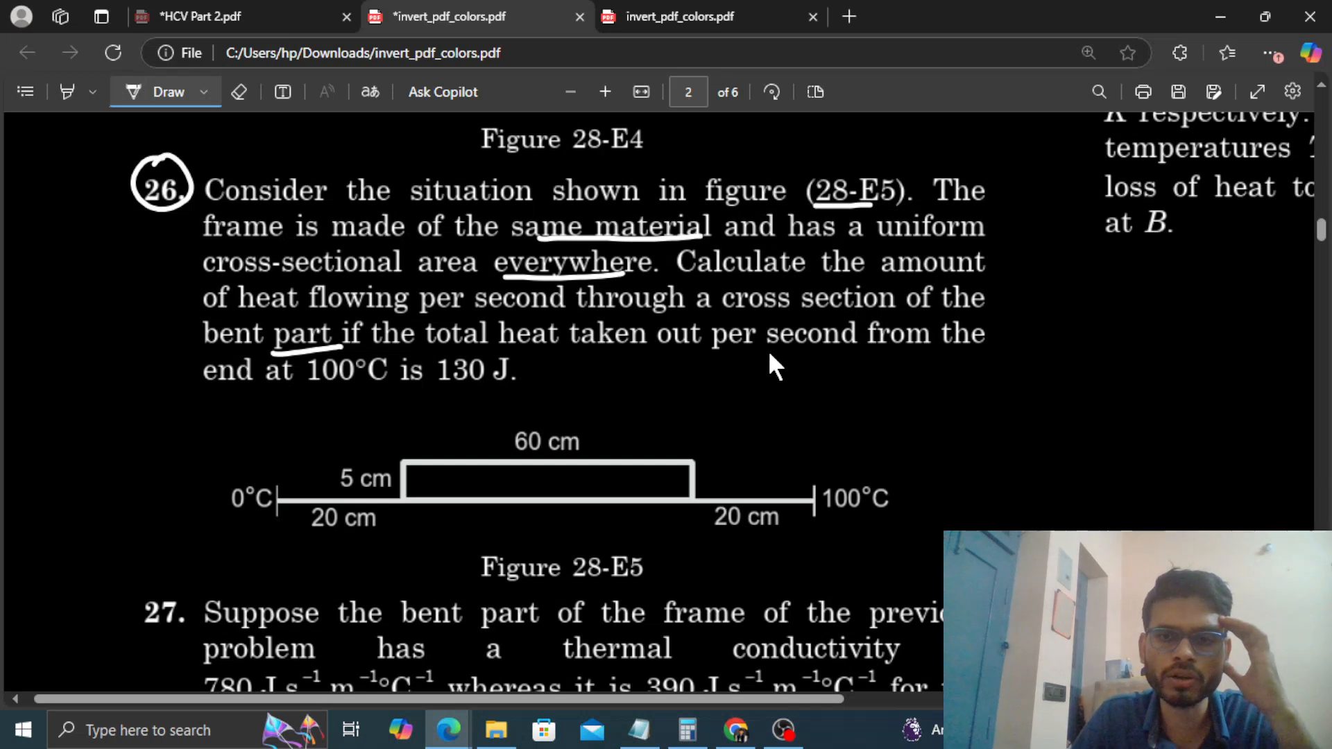
mouse_move(401, 375)
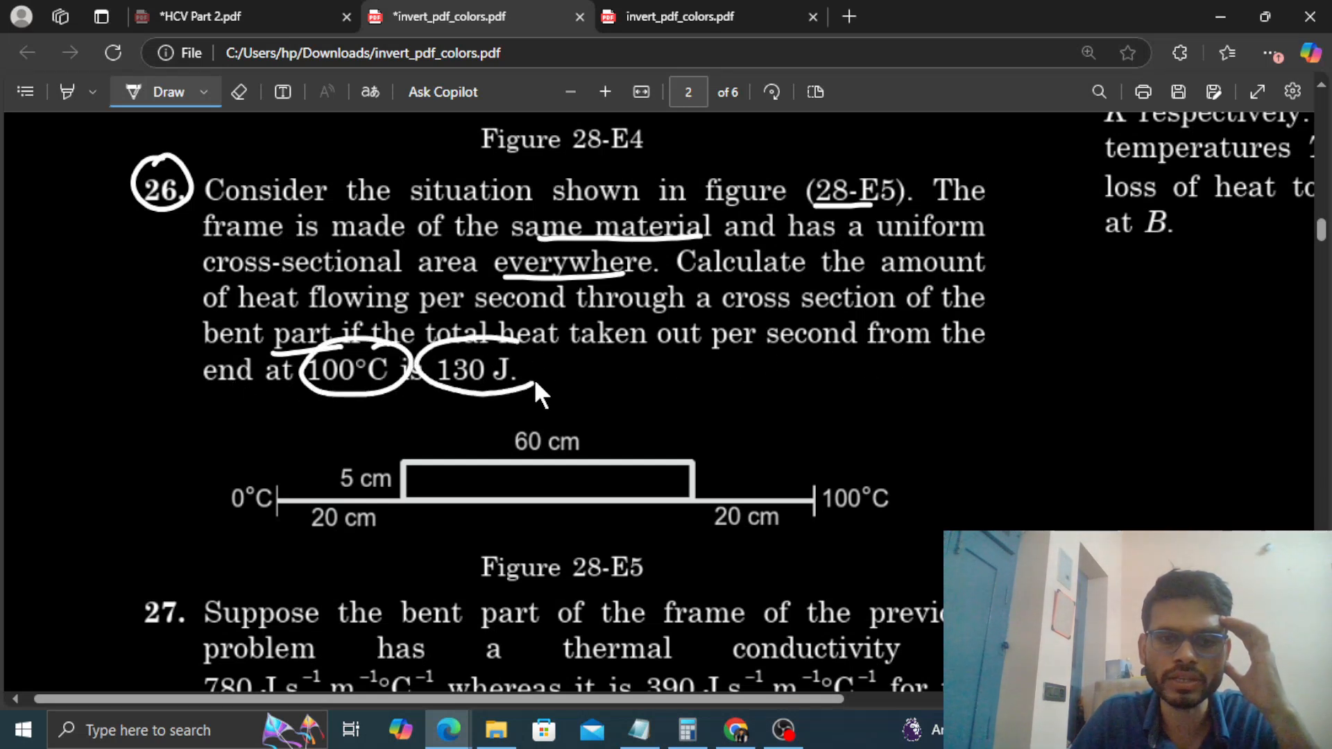
drag(544, 391, 204, 492)
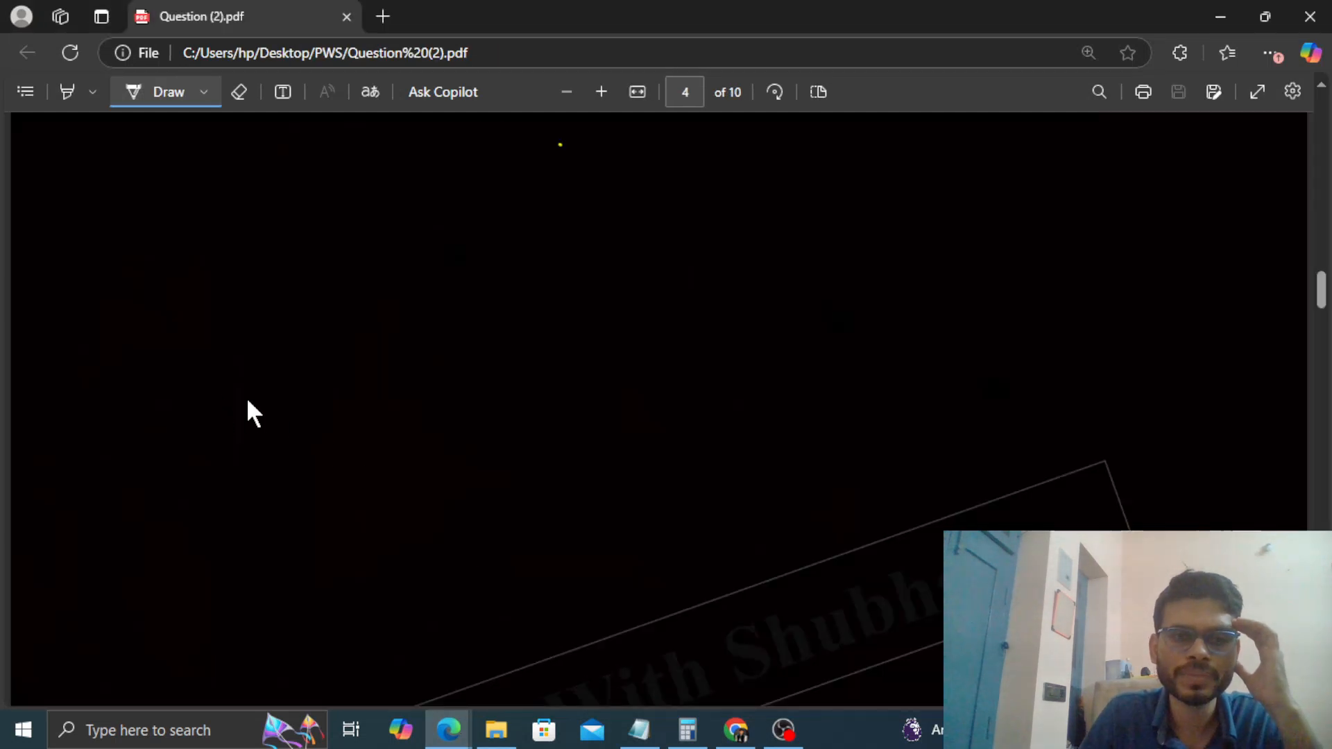
- Sketch the frame's long base and raised bent part and note a = const
drag(150, 391, 904, 384)
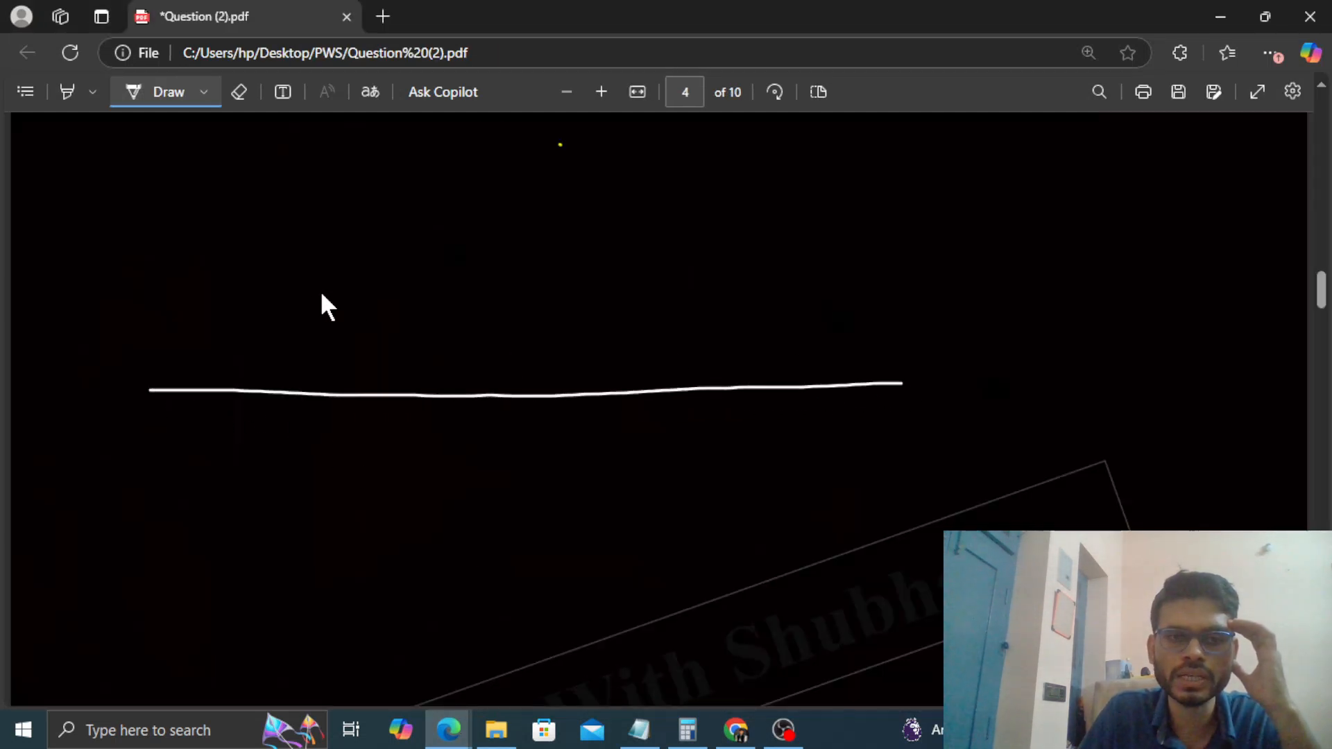
drag(306, 387, 509, 255)
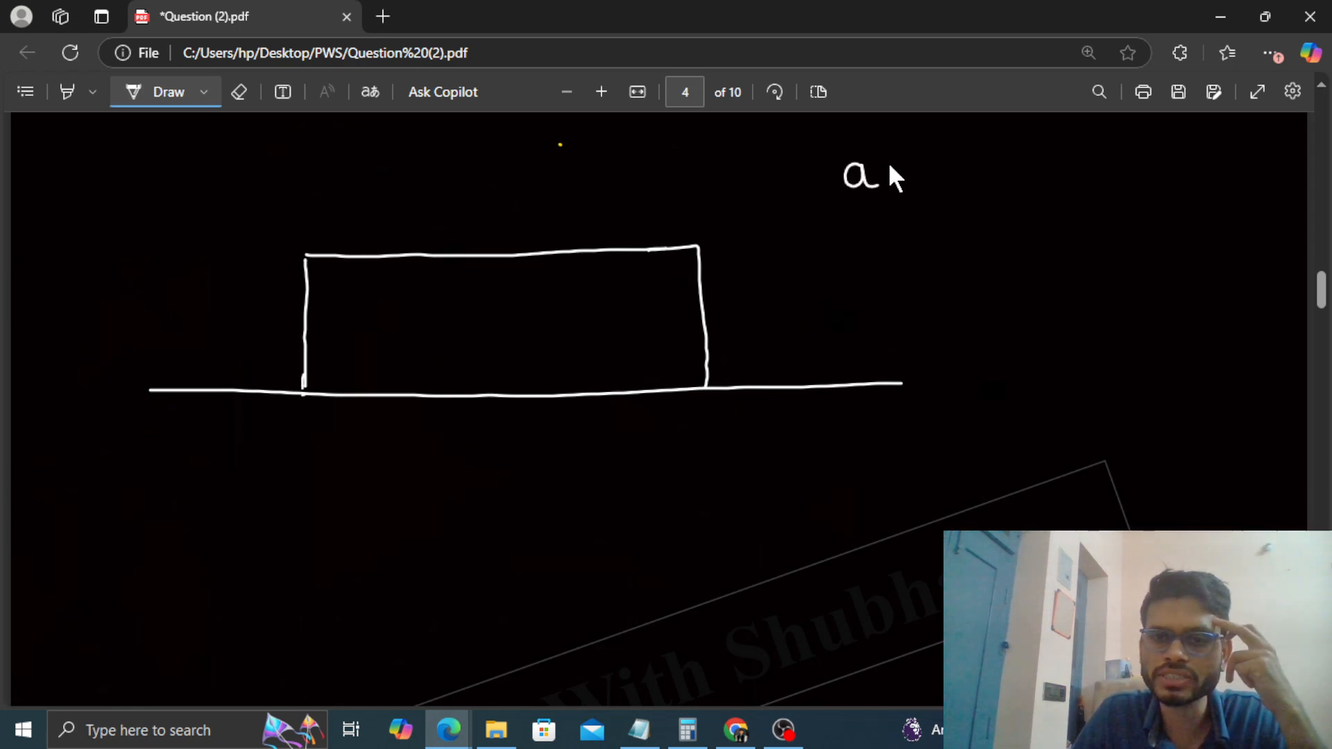
drag(891, 175, 916, 165)
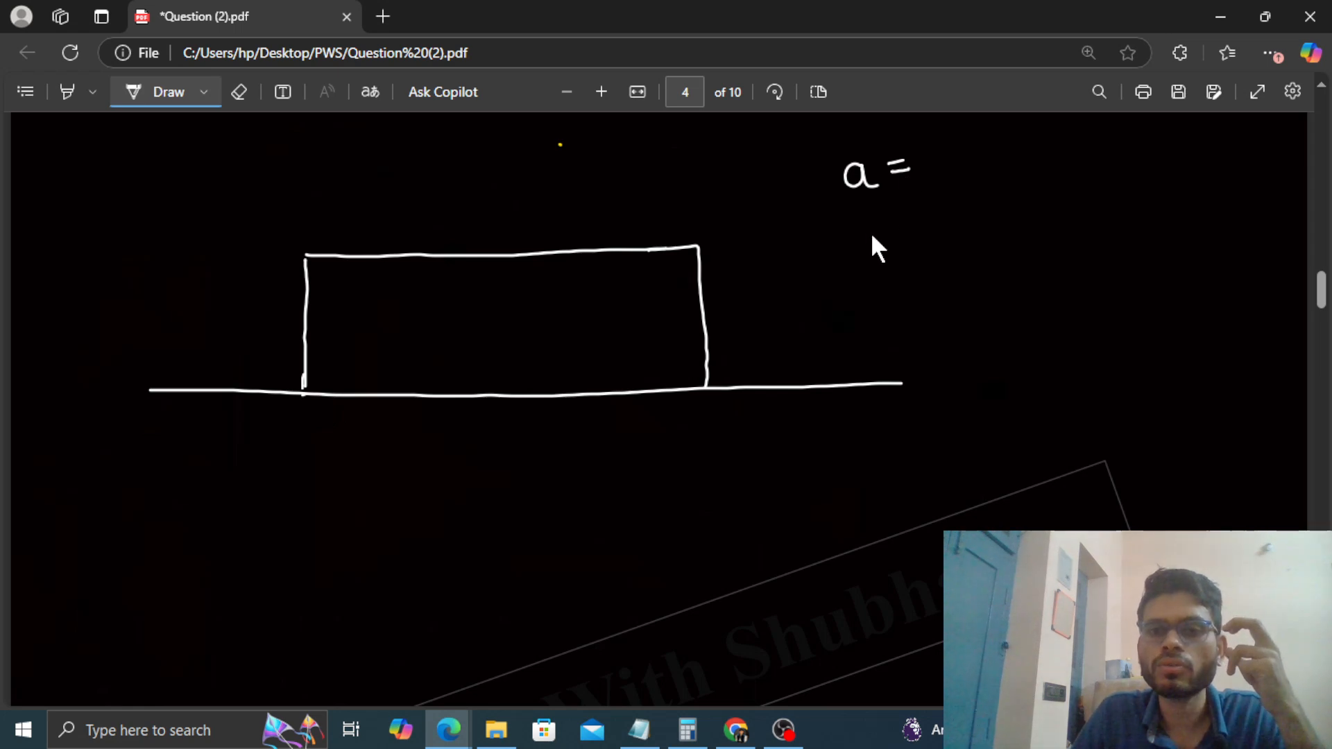
mouse_move(927, 195)
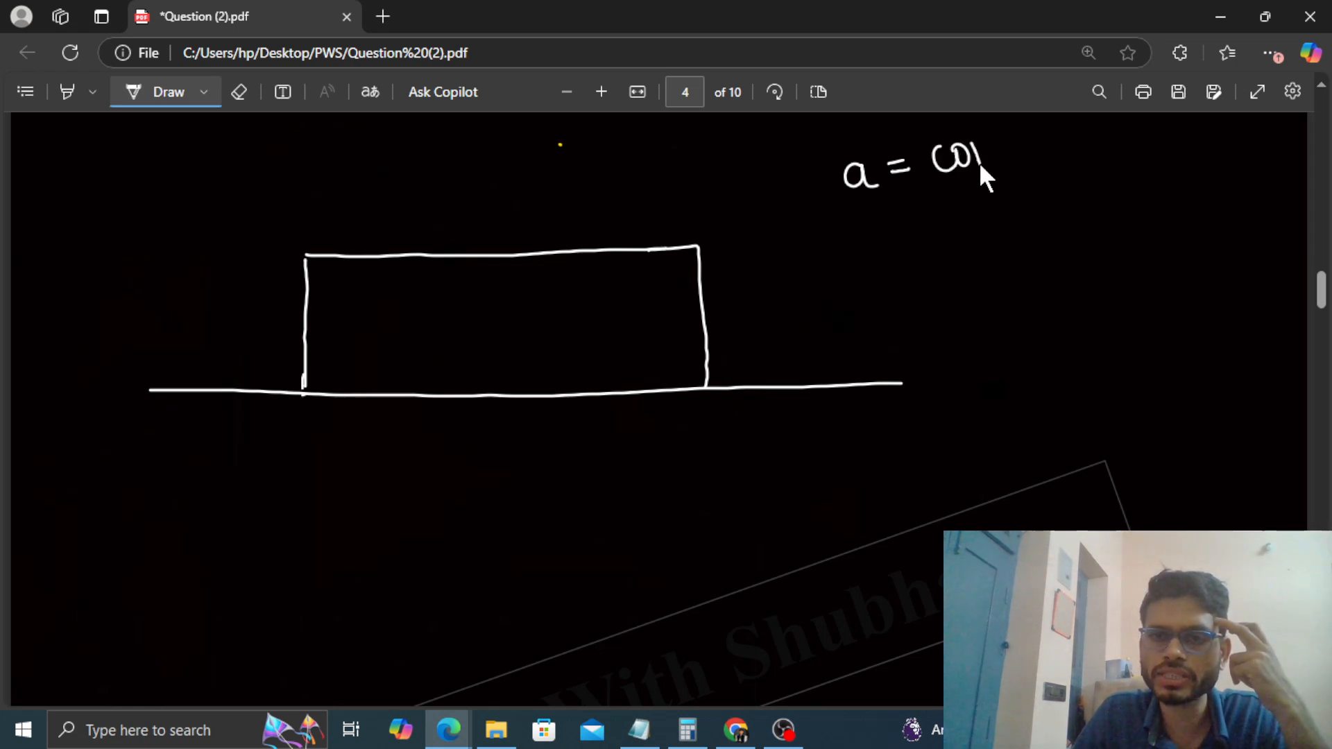
drag(934, 161, 1028, 161)
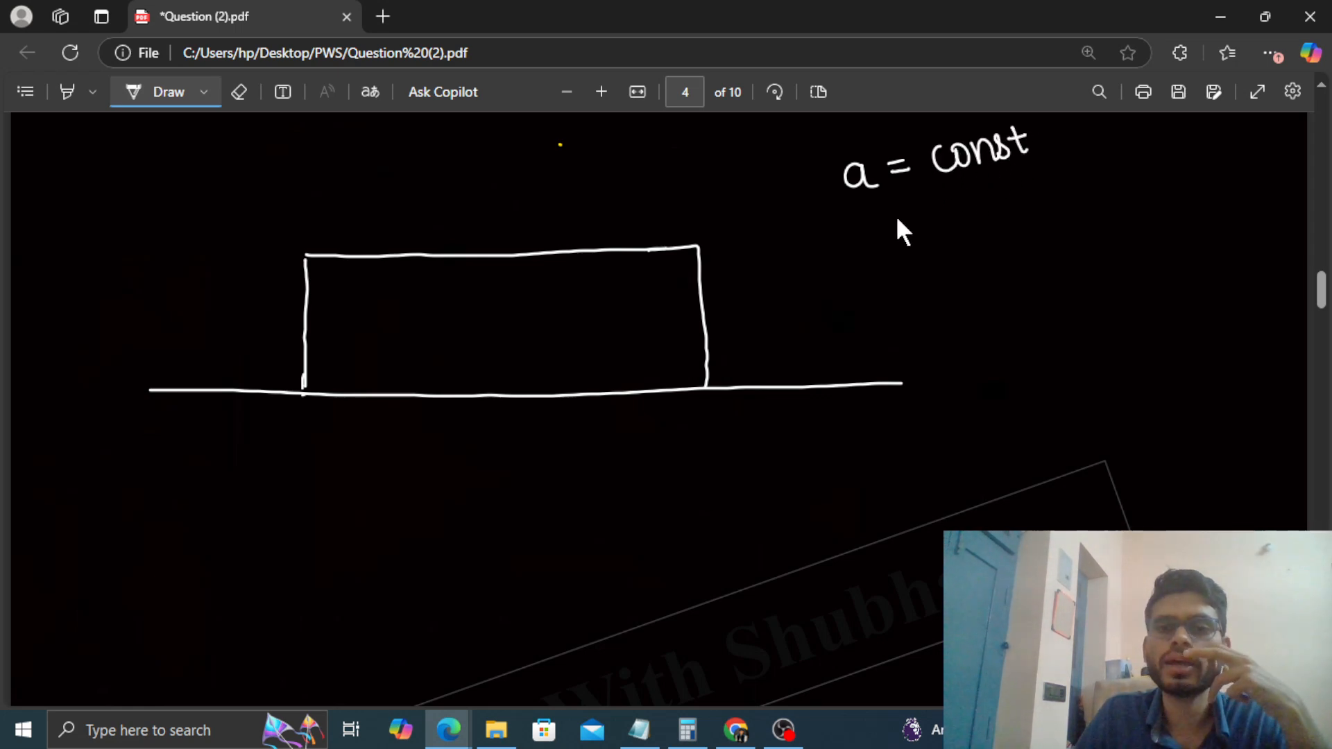
mouse_move(874, 234)
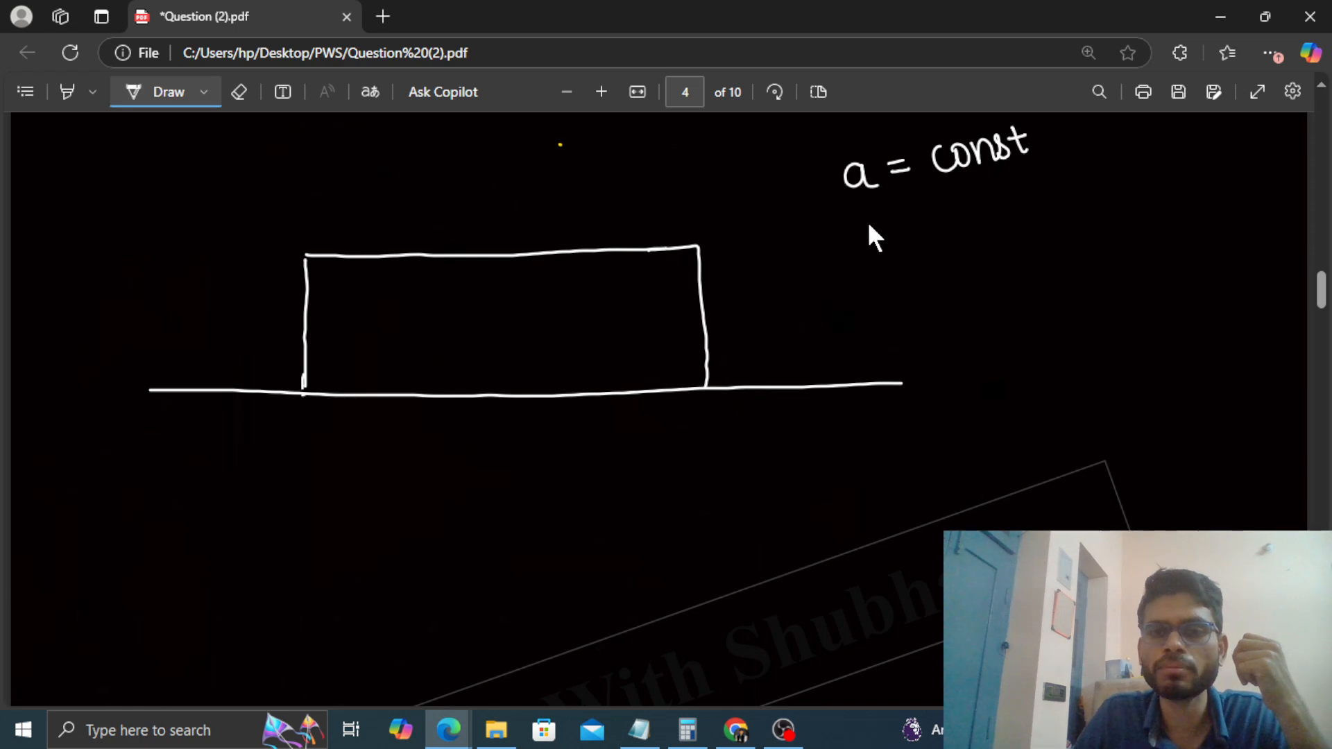
- Note K = const, write i = 130 J/s and underline 130 J/s and 100°C
drag(866, 212, 893, 247)
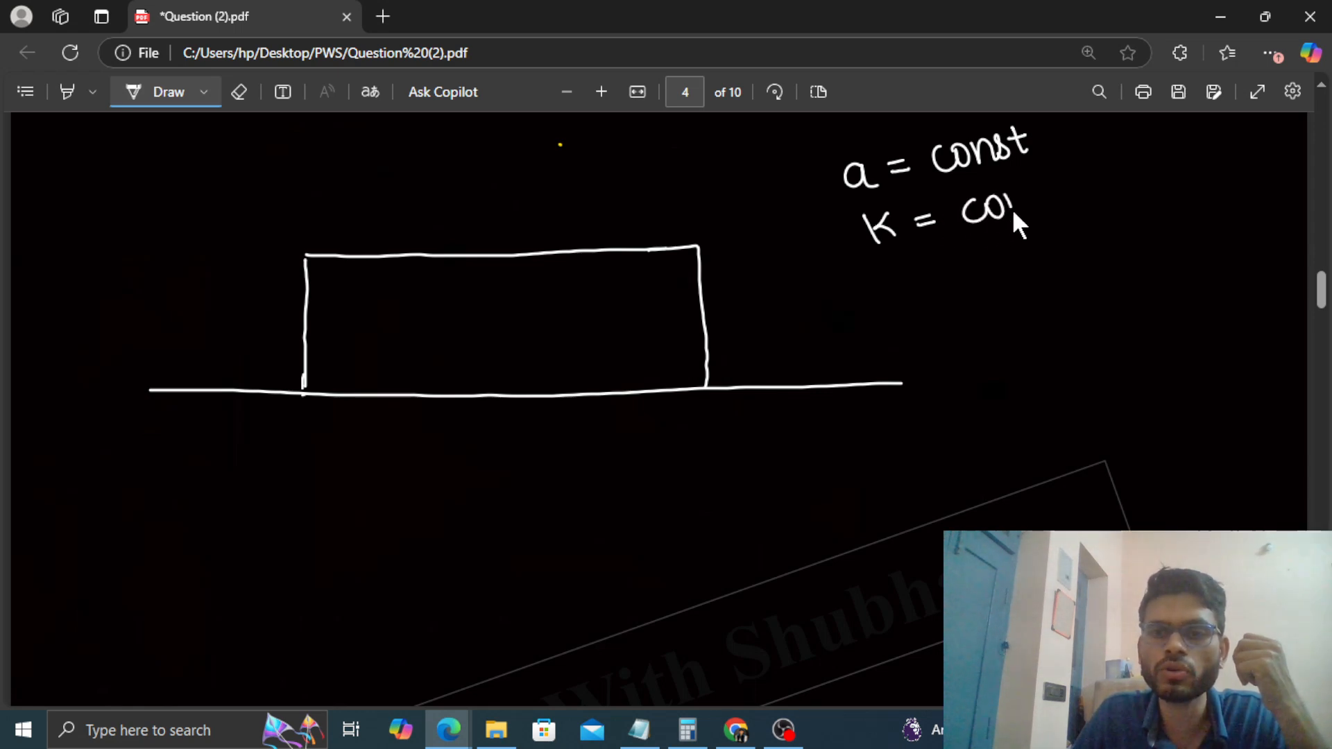
drag(1002, 213, 1079, 208)
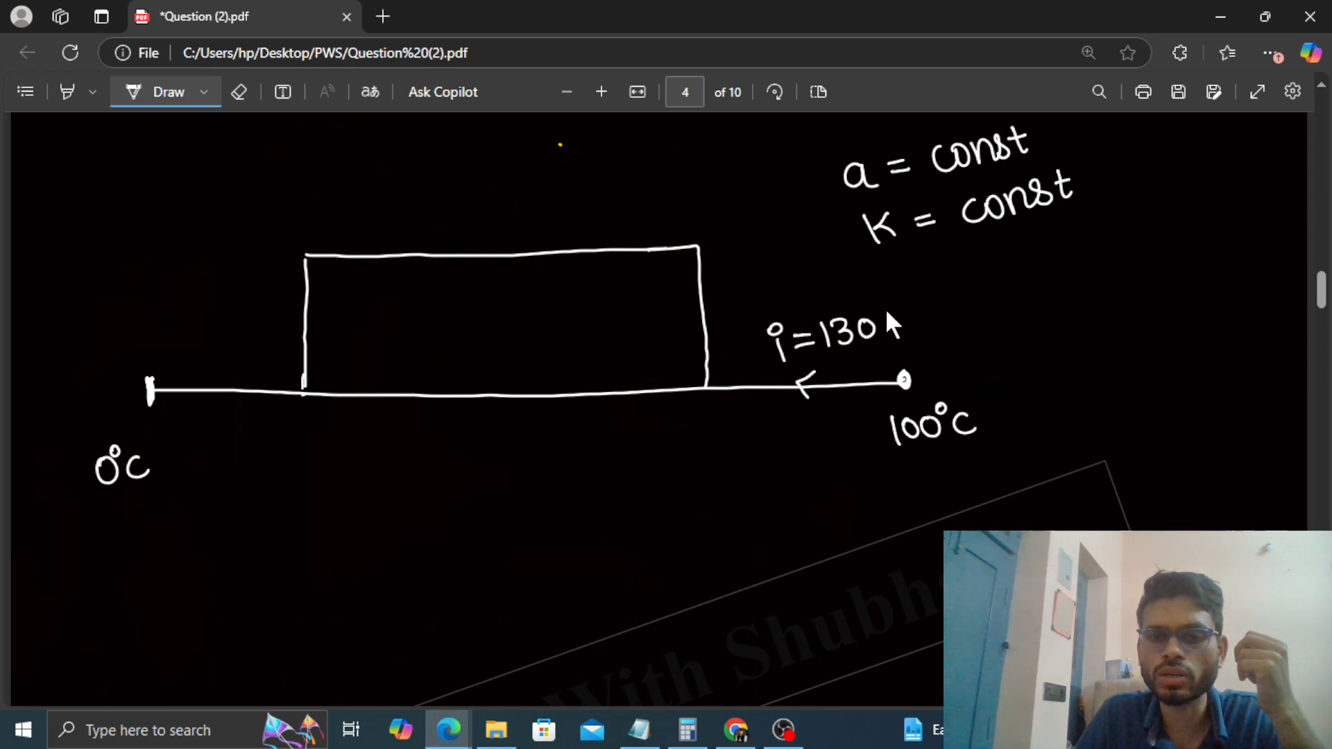
drag(888, 328, 929, 328)
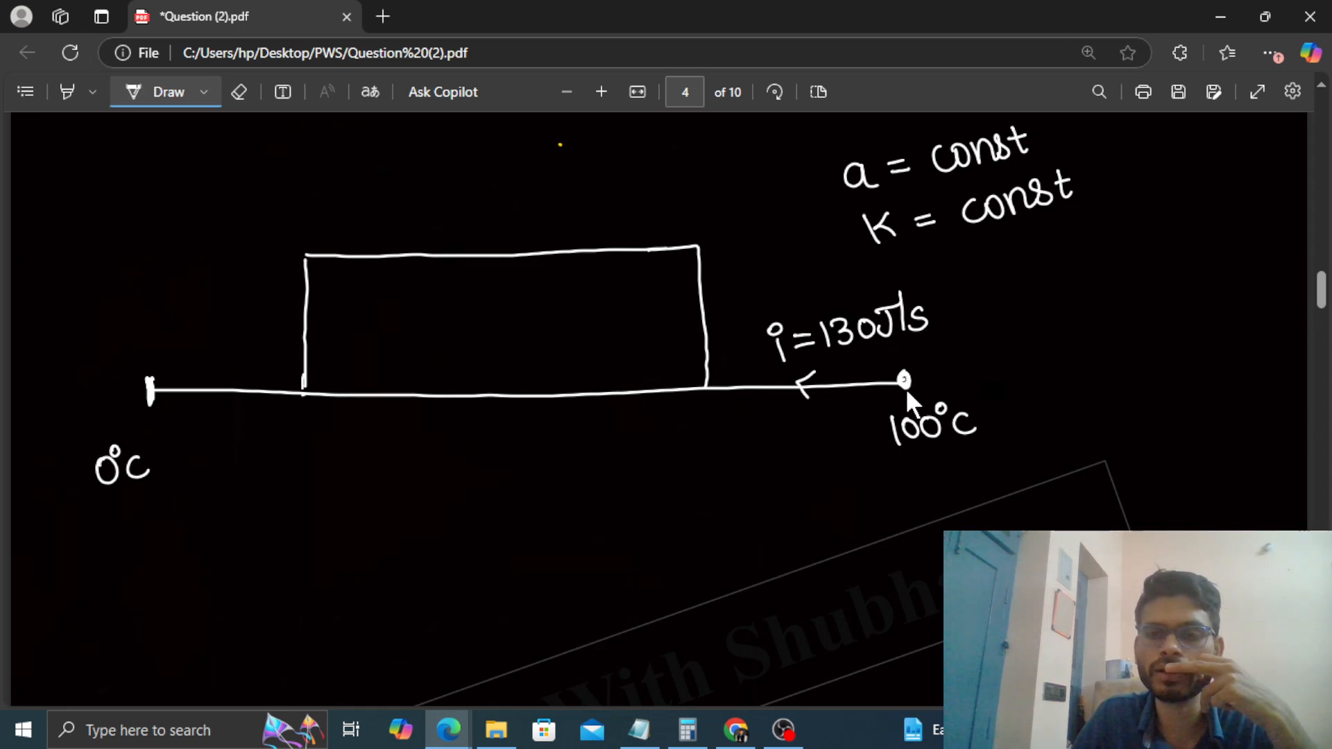
drag(892, 455, 976, 455)
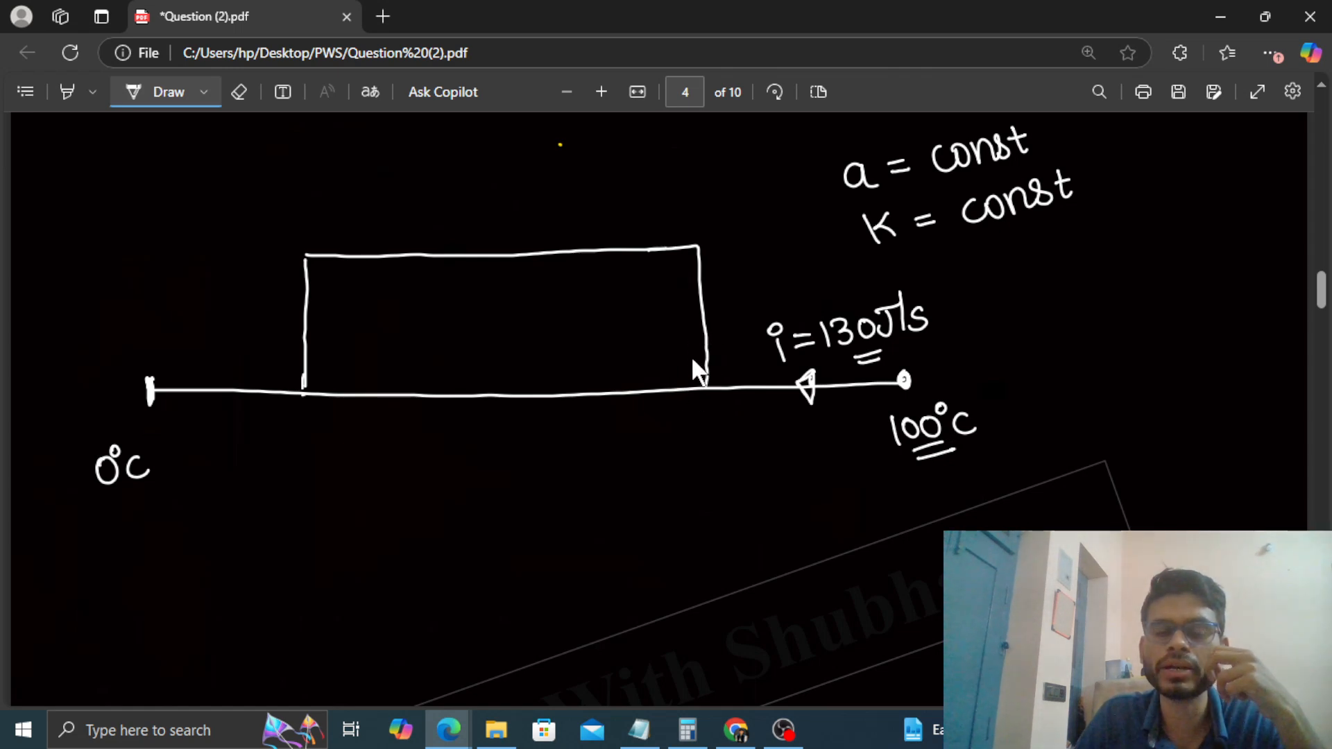
mouse_move(605, 419)
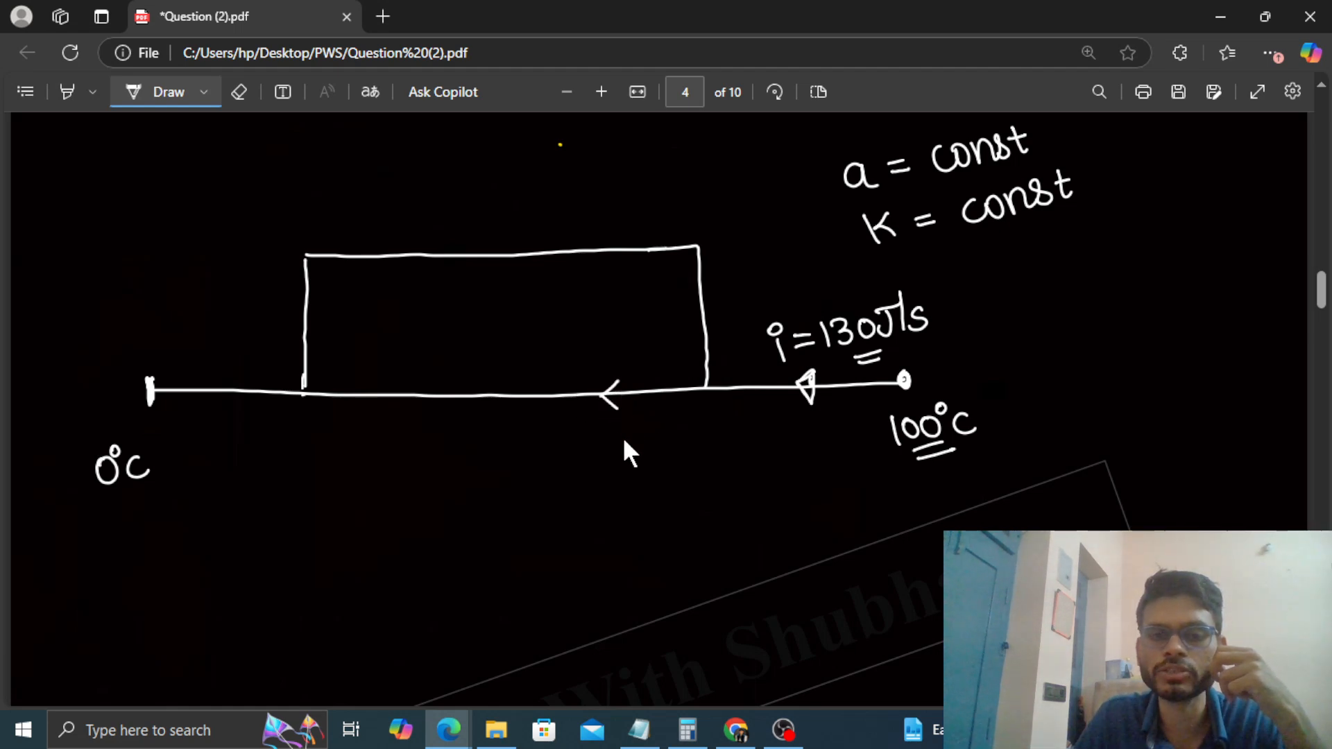
- Label branch flows i1 and i2, circle total i, write i1 + i2 = 130 and the incoming flow
drag(620, 412, 645, 450)
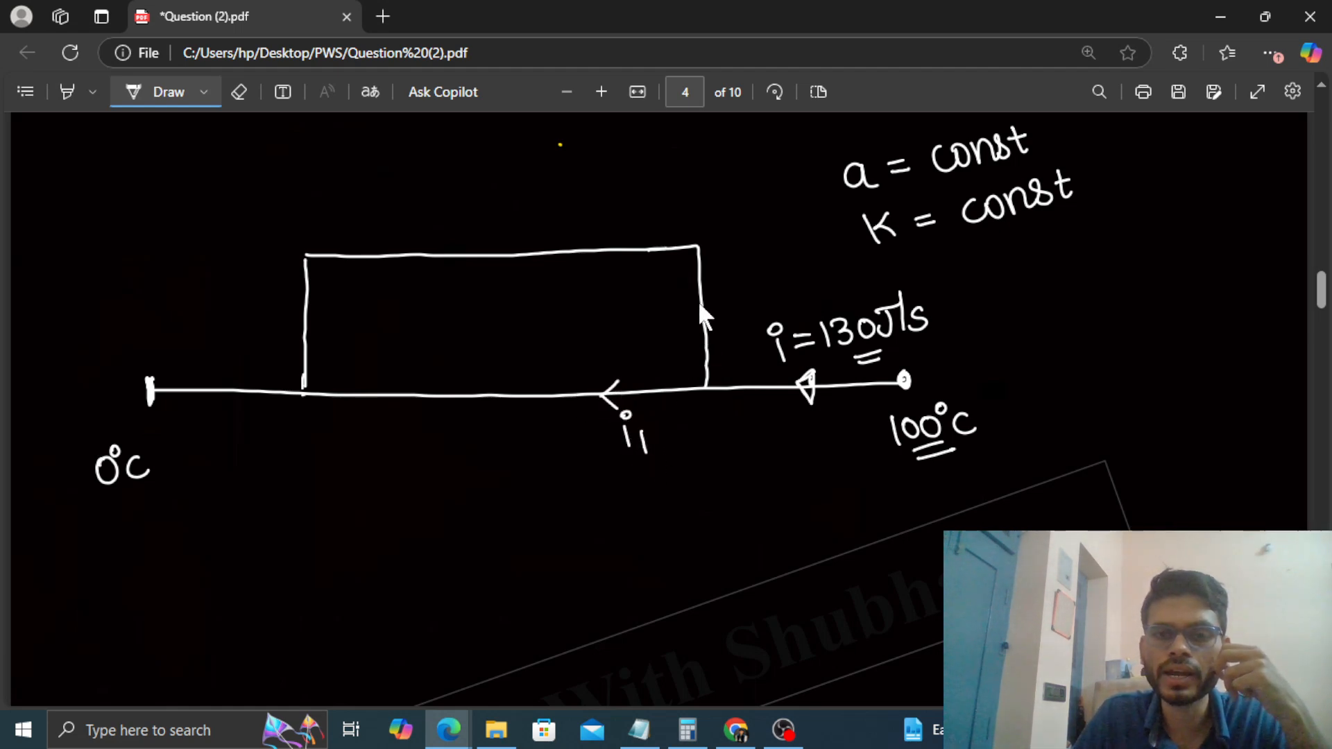
mouse_move(693, 282)
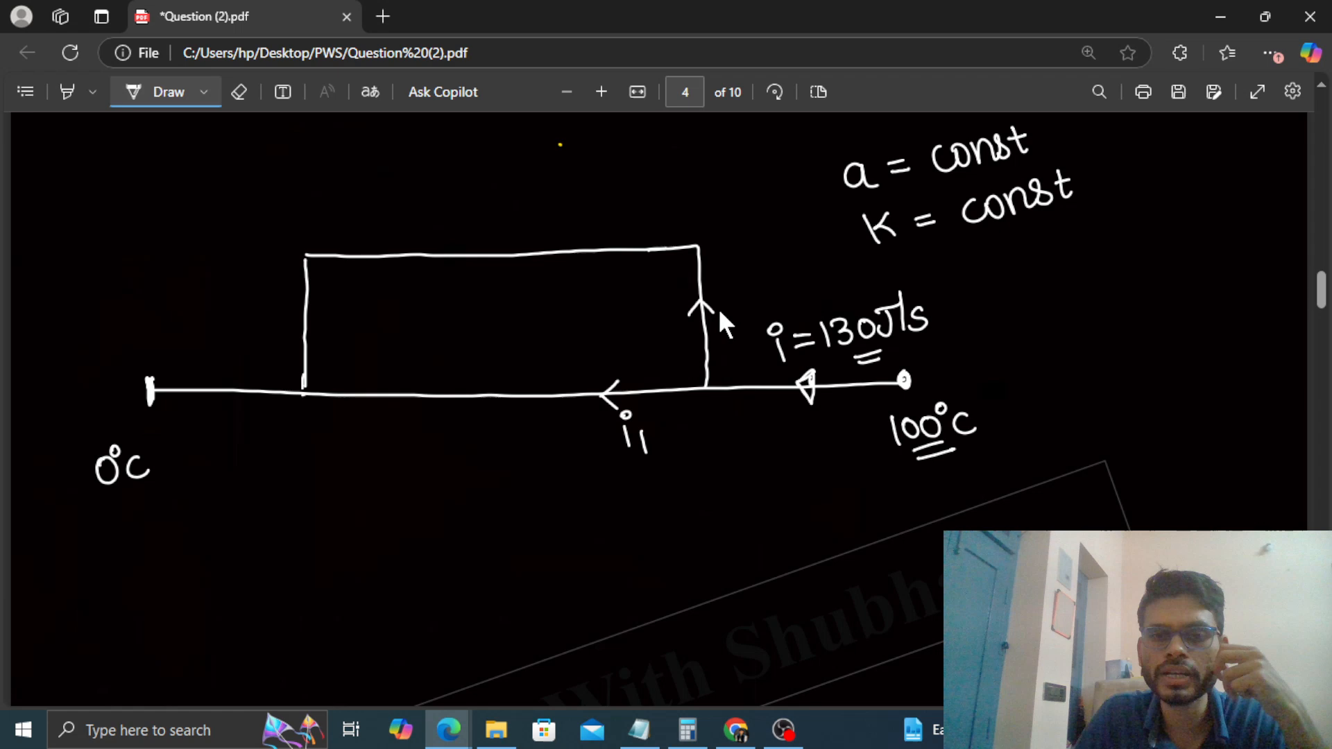
drag(633, 280, 653, 340)
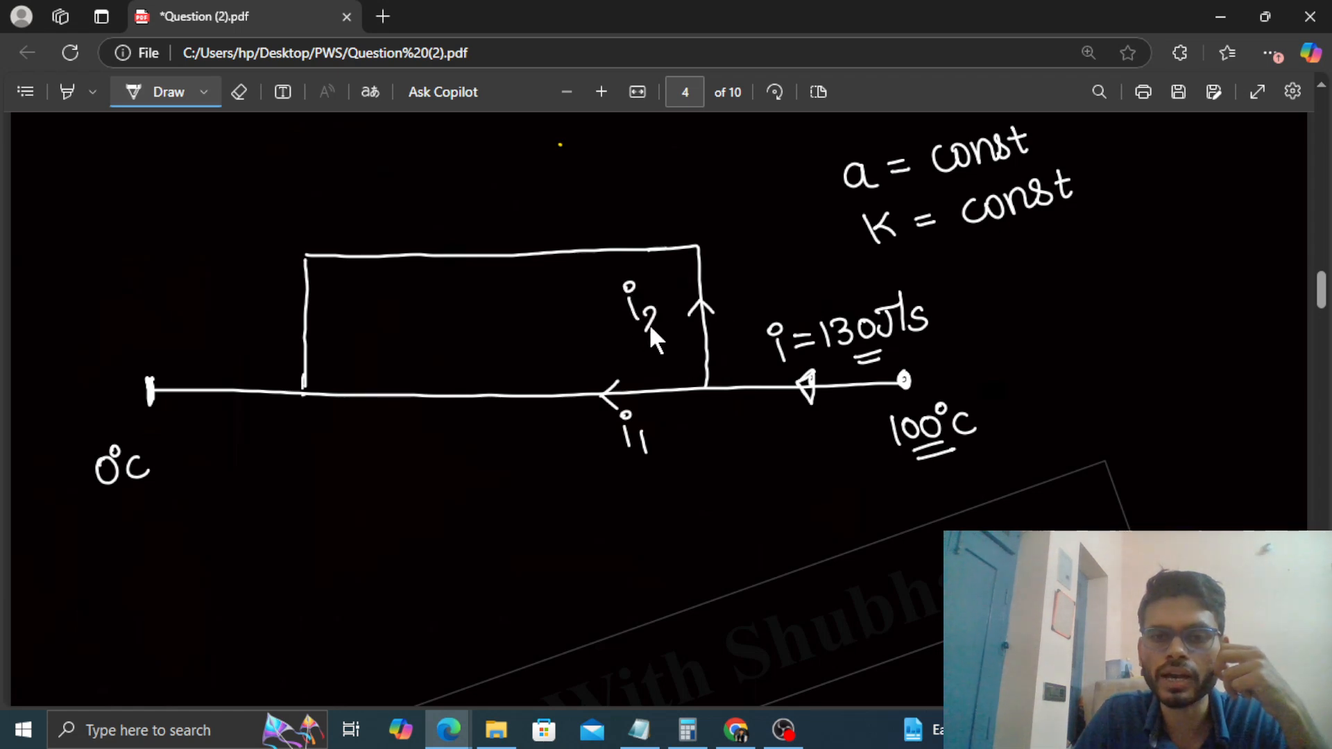
mouse_move(664, 417)
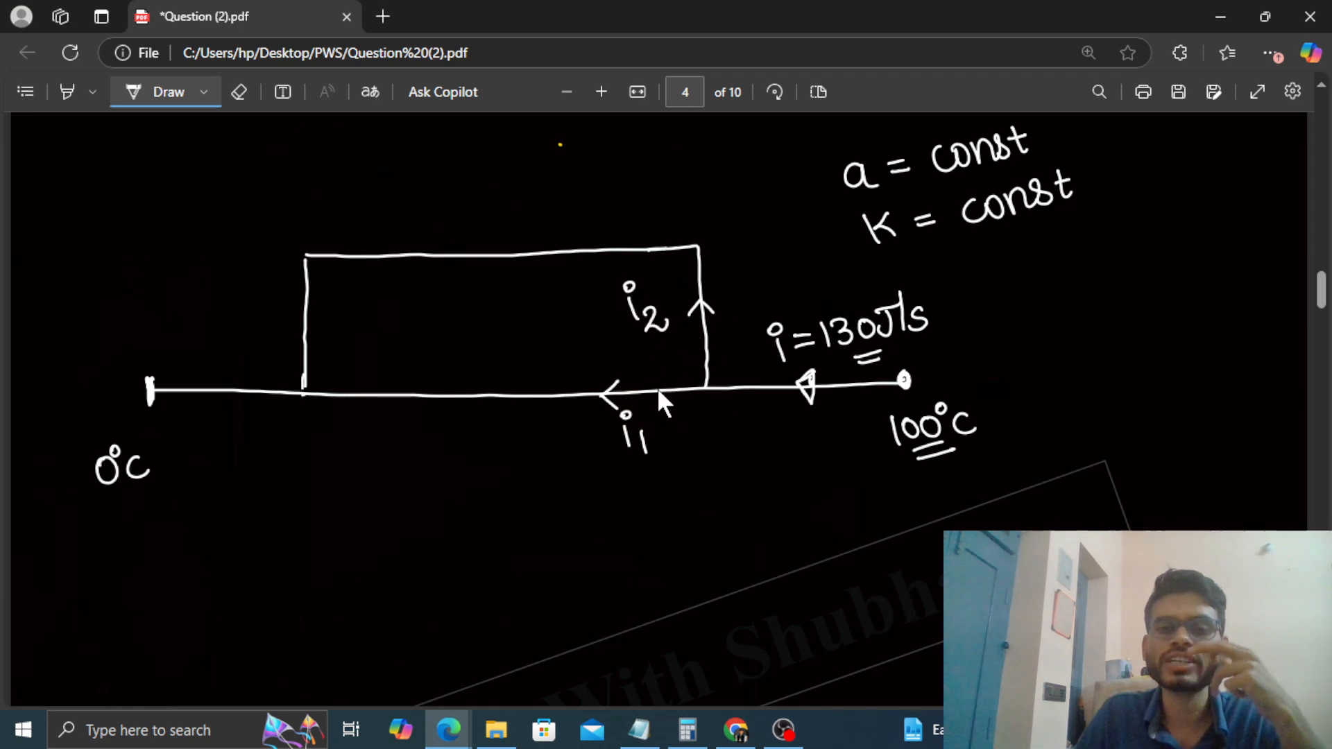
drag(756, 331, 803, 348)
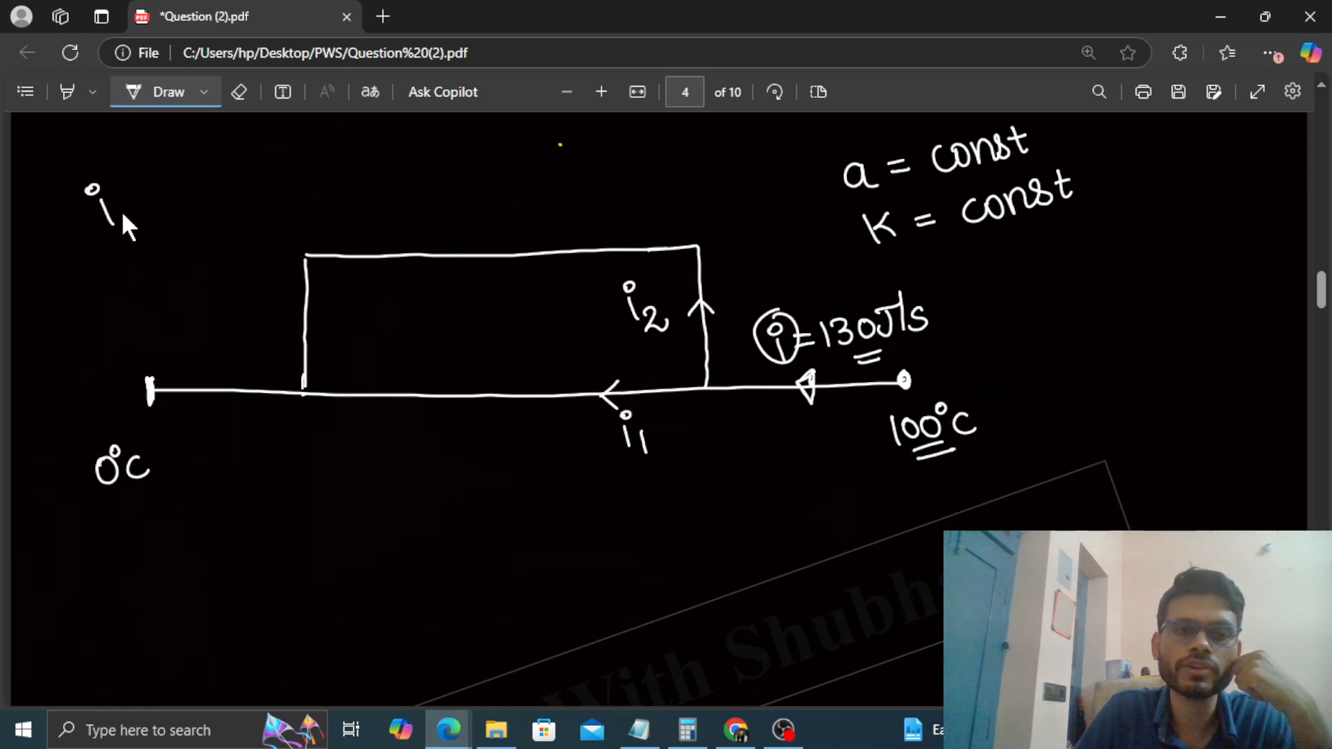
drag(85, 196, 247, 188)
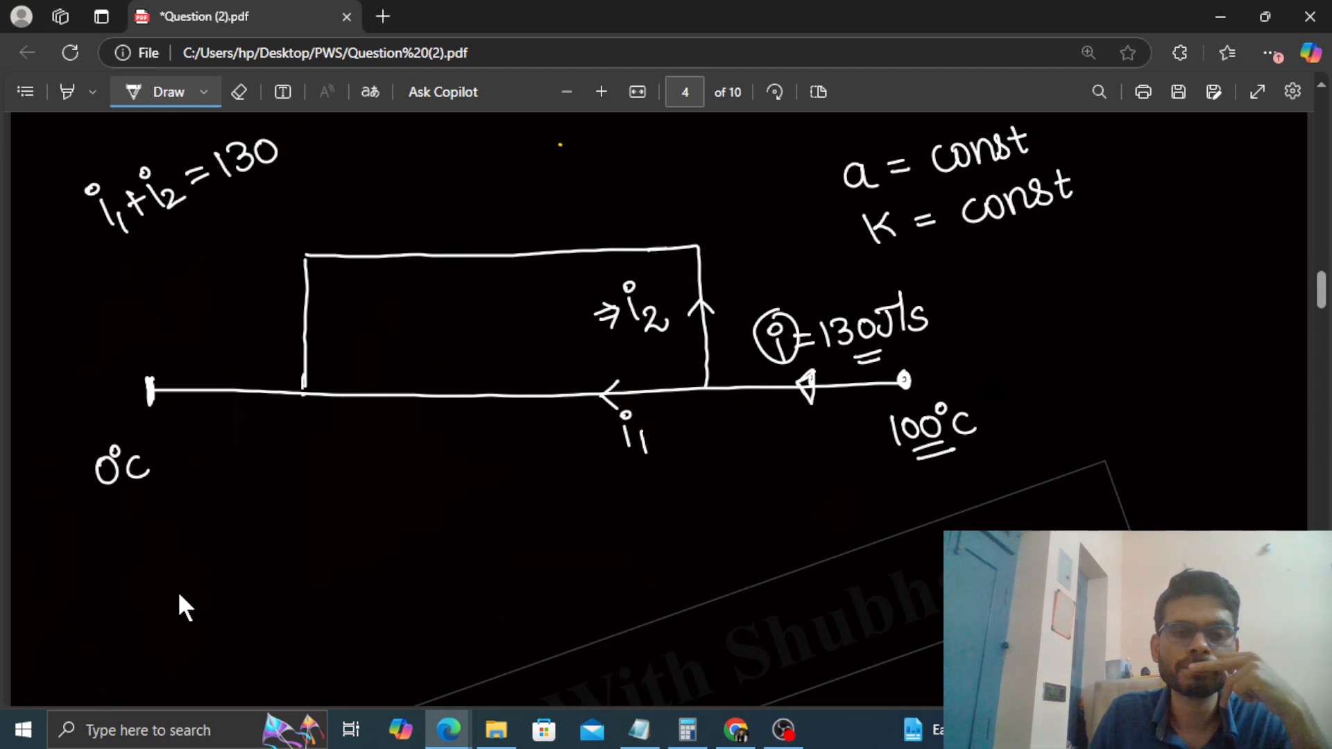
drag(148, 599, 280, 595)
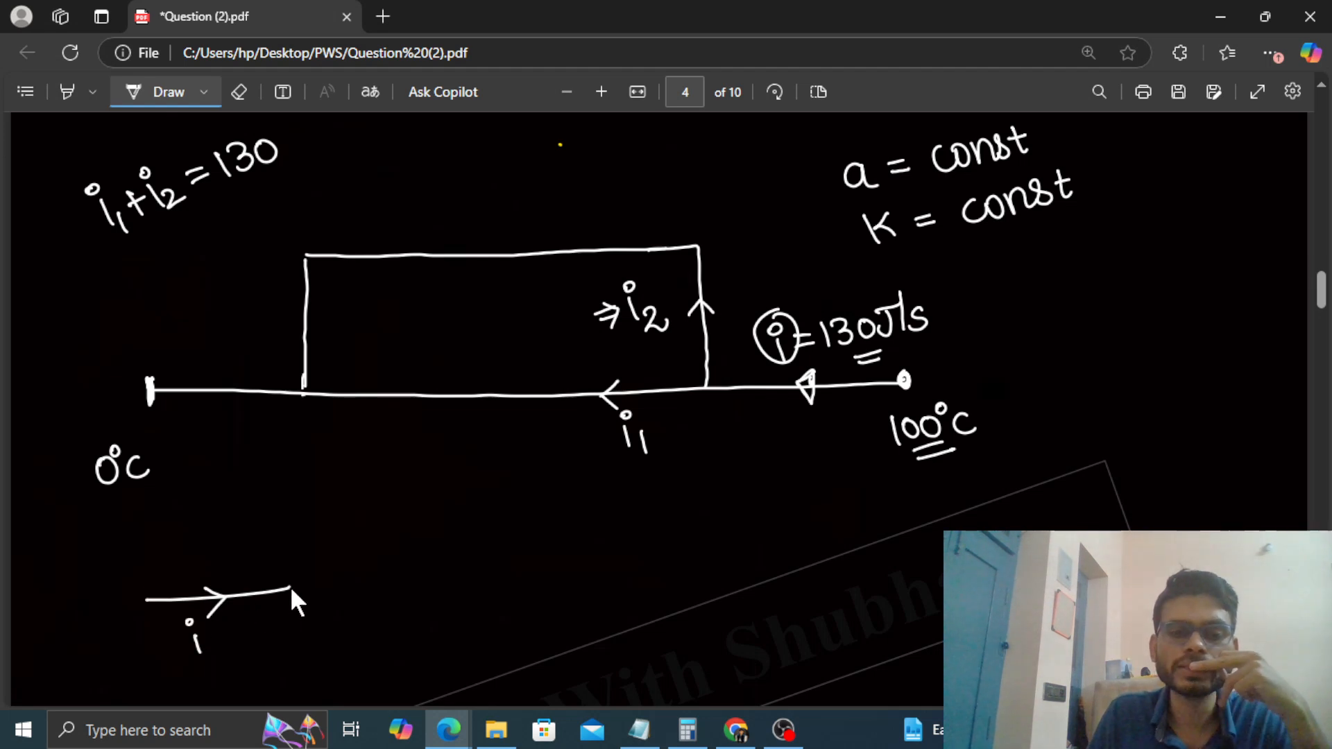
- Sketch a two-branch parallel circuit labelled with resistors R1, R2 and their flows
drag(292, 585, 377, 532)
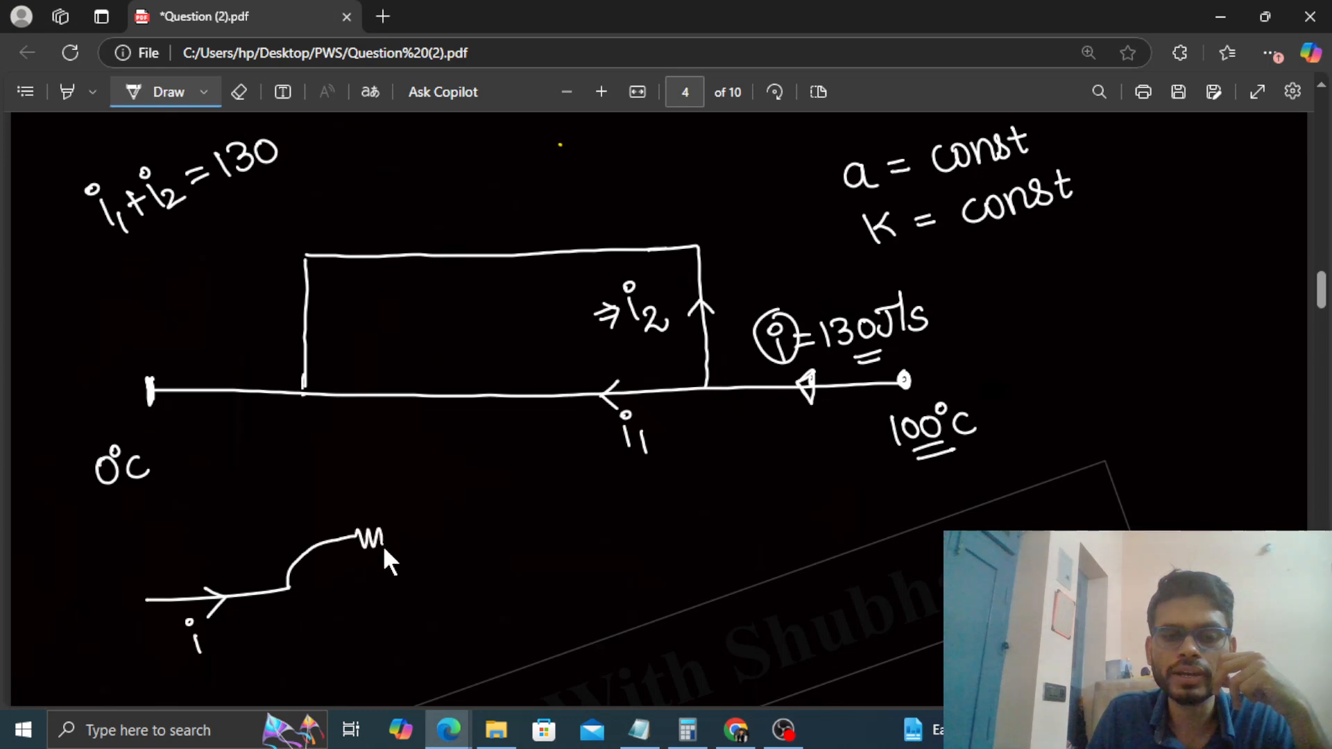
drag(289, 585, 400, 645)
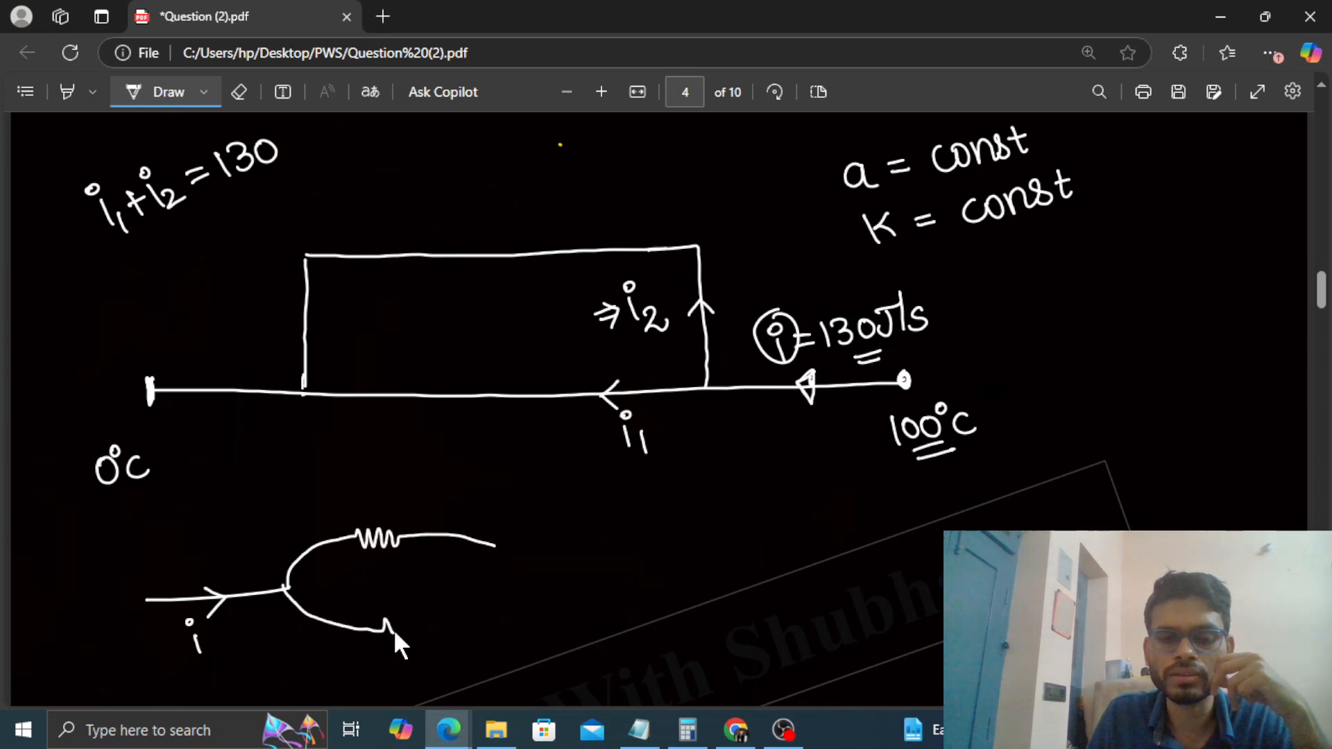
drag(400, 645, 523, 578)
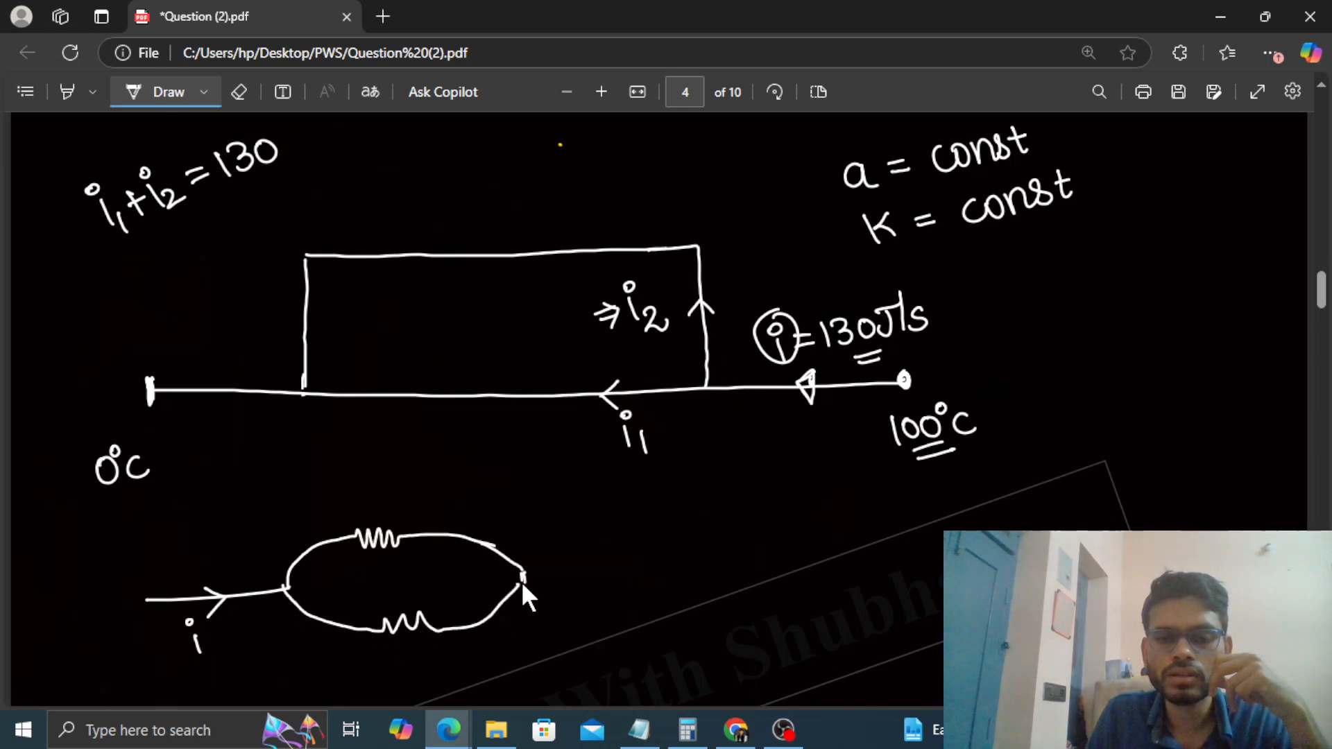
drag(517, 577, 612, 577)
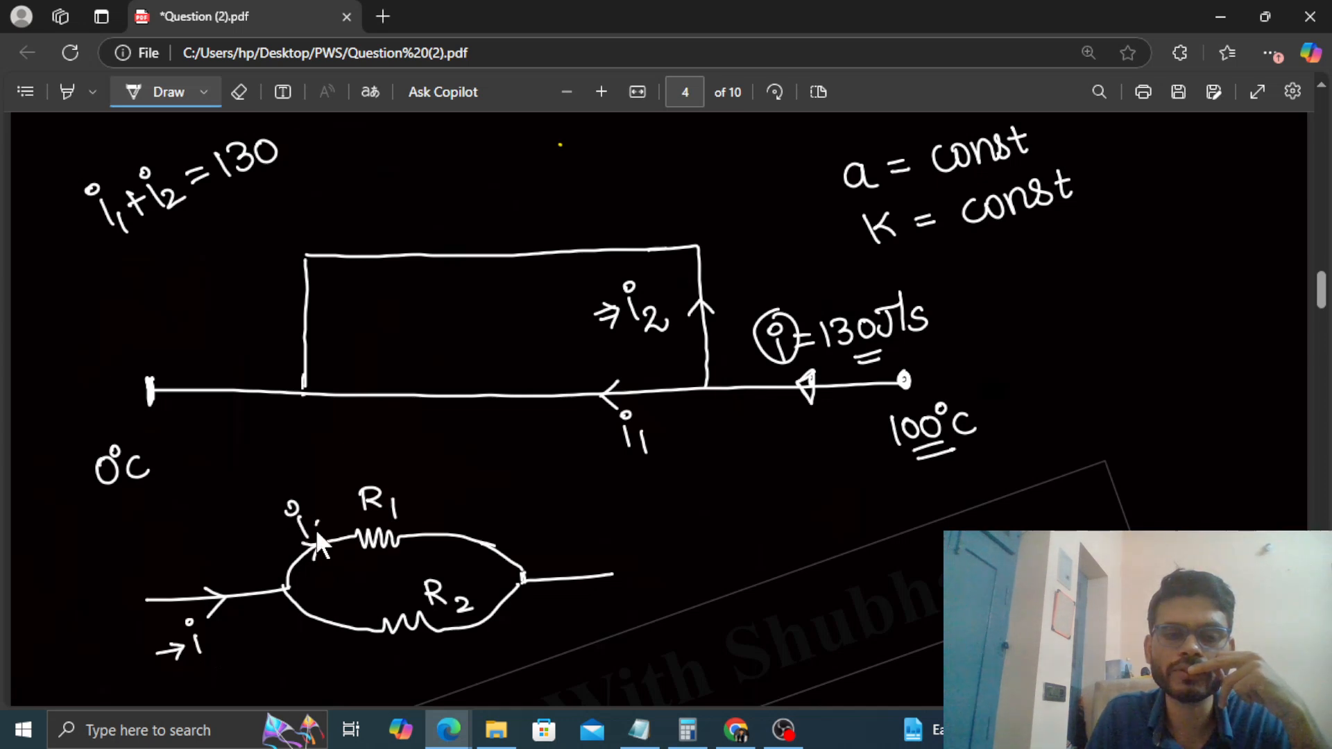
mouse_move(346, 619)
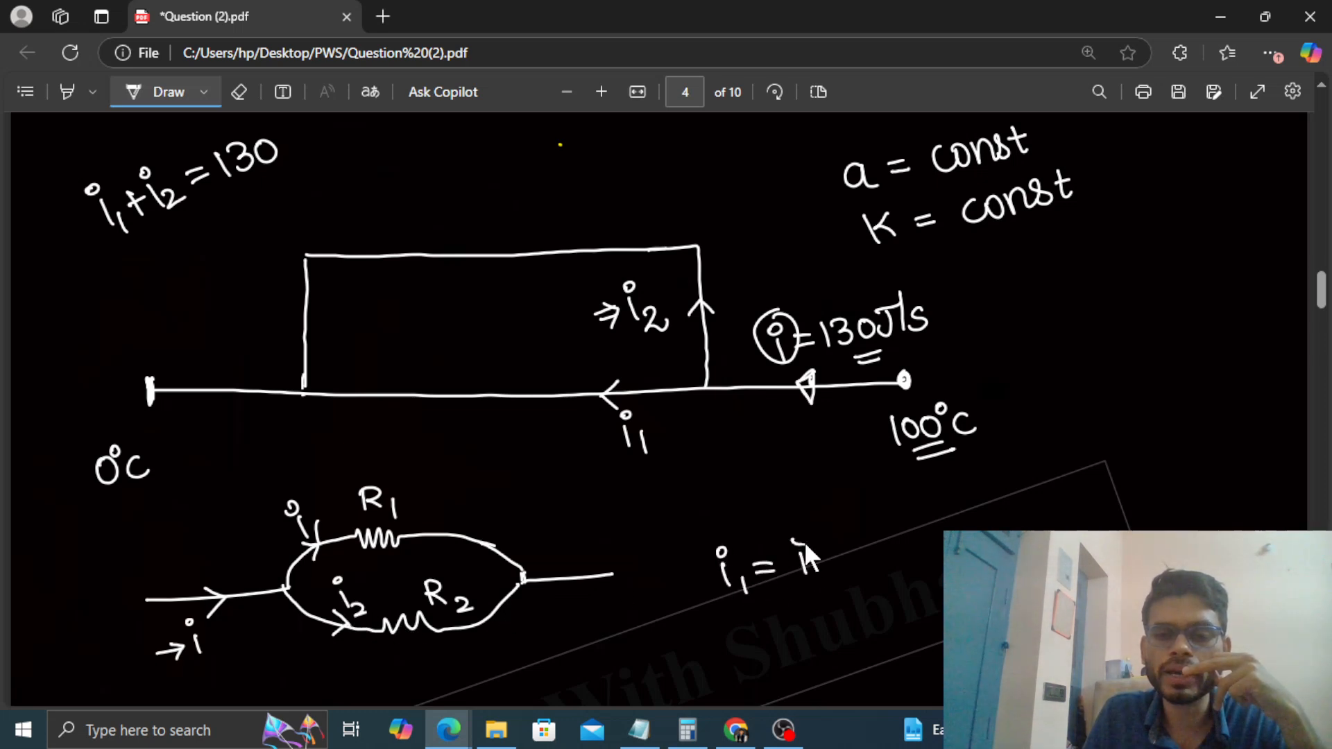
- Write i1 = iR2/(R1+R2) and i2 = iR1/(R1+R2), then loop the resistor sketch
drag(799, 552, 917, 560)
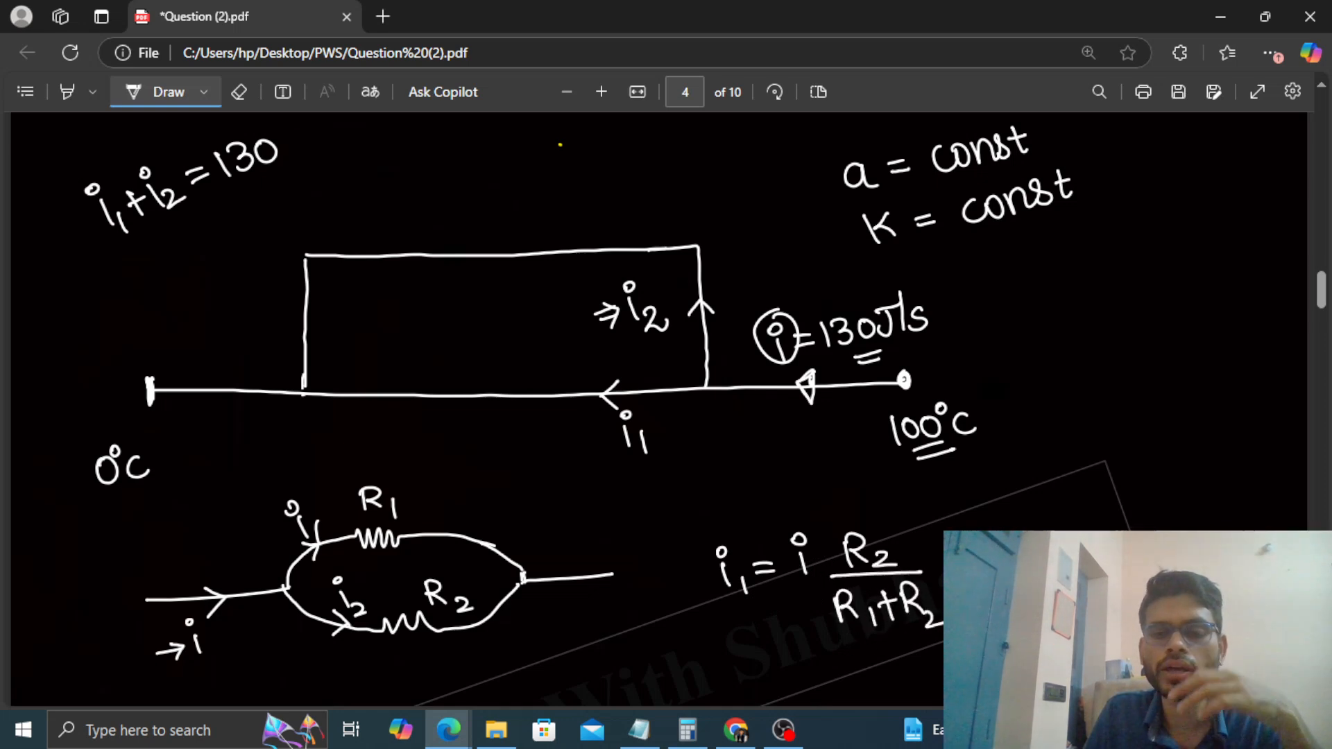
scroll(down, 3)
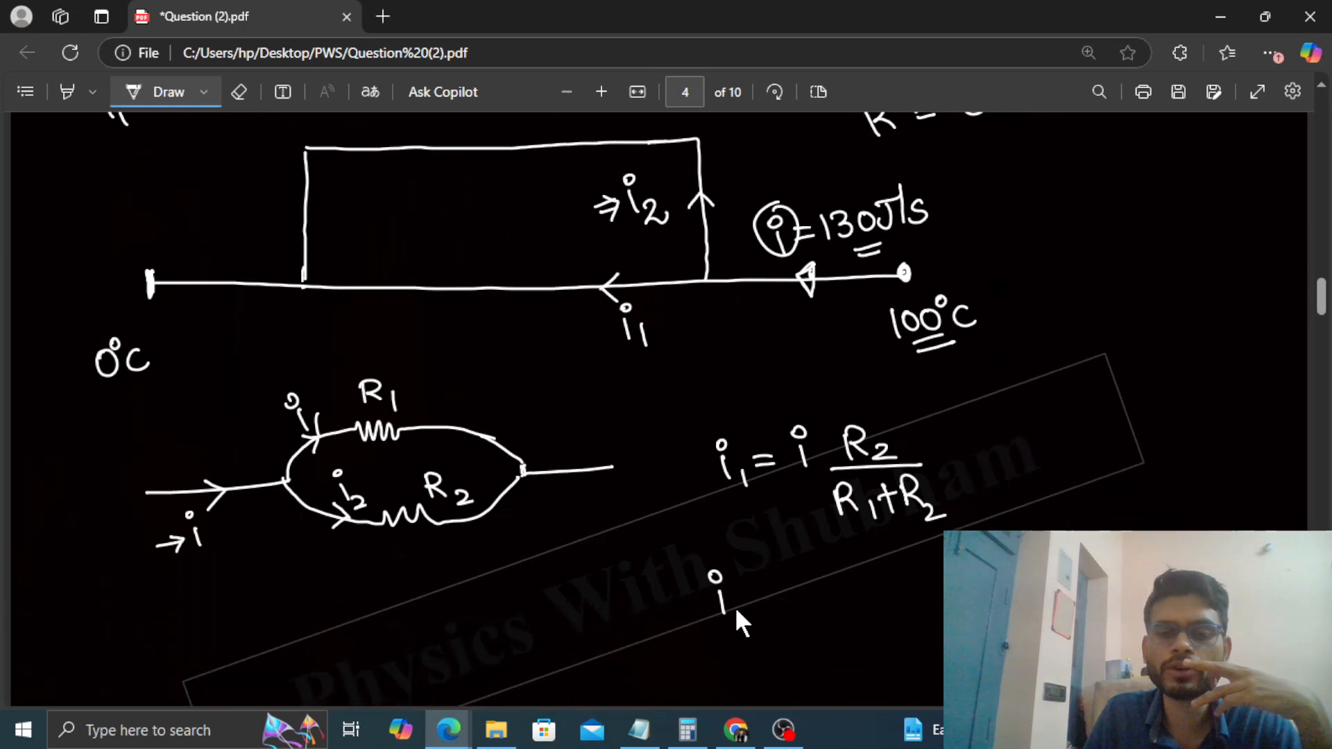
drag(718, 577, 841, 612)
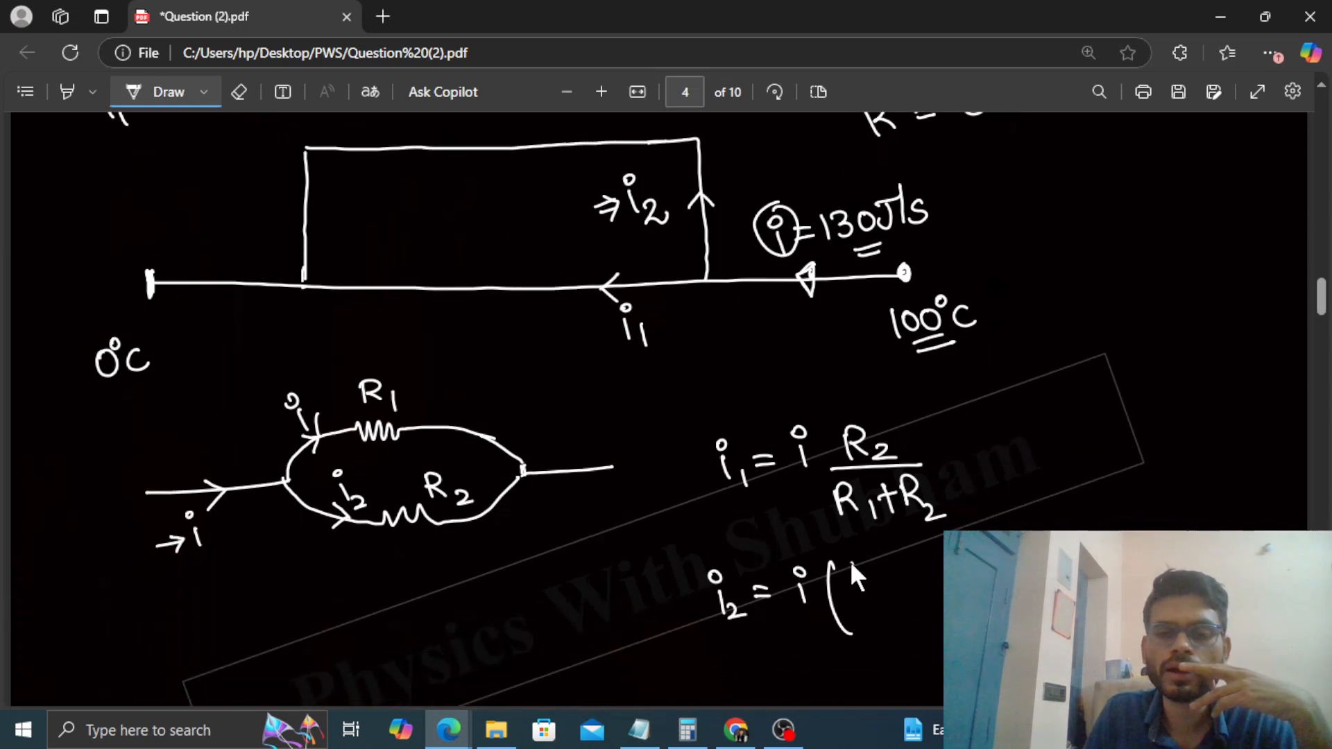
drag(866, 578, 892, 629)
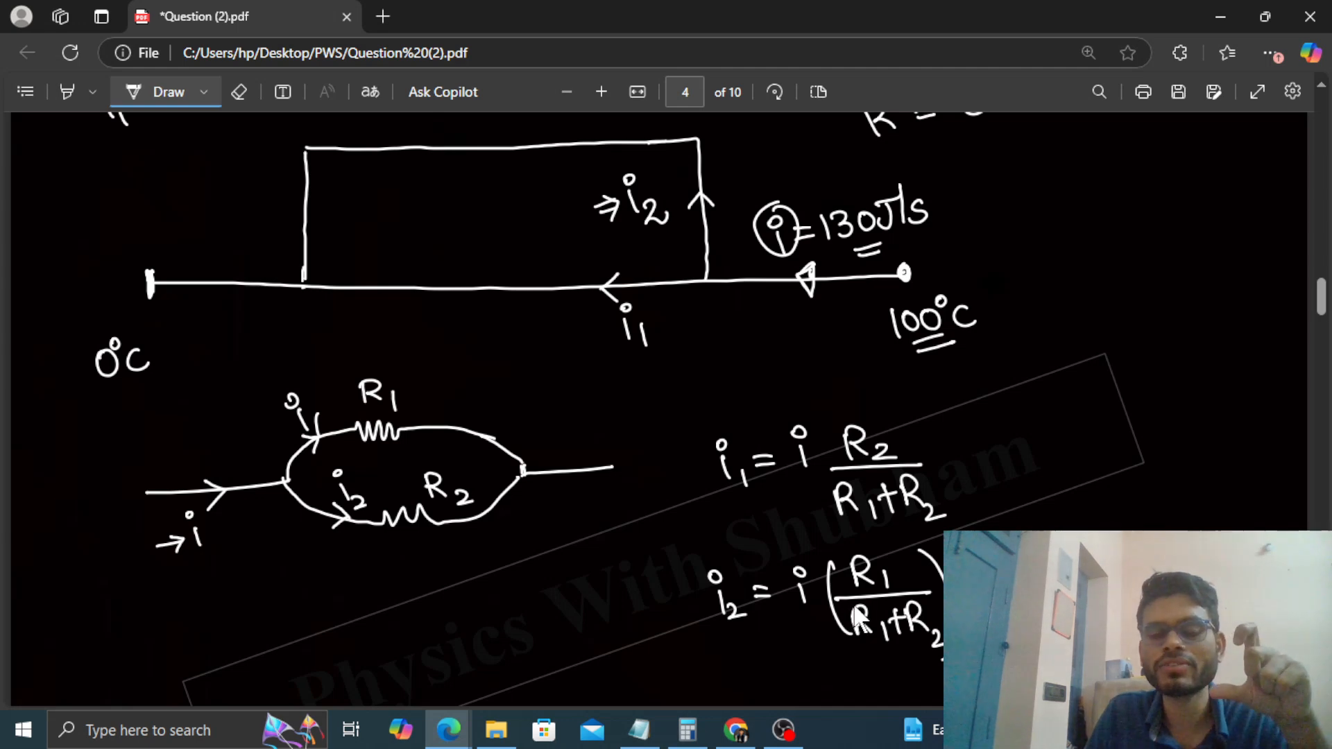
mouse_move(863, 610)
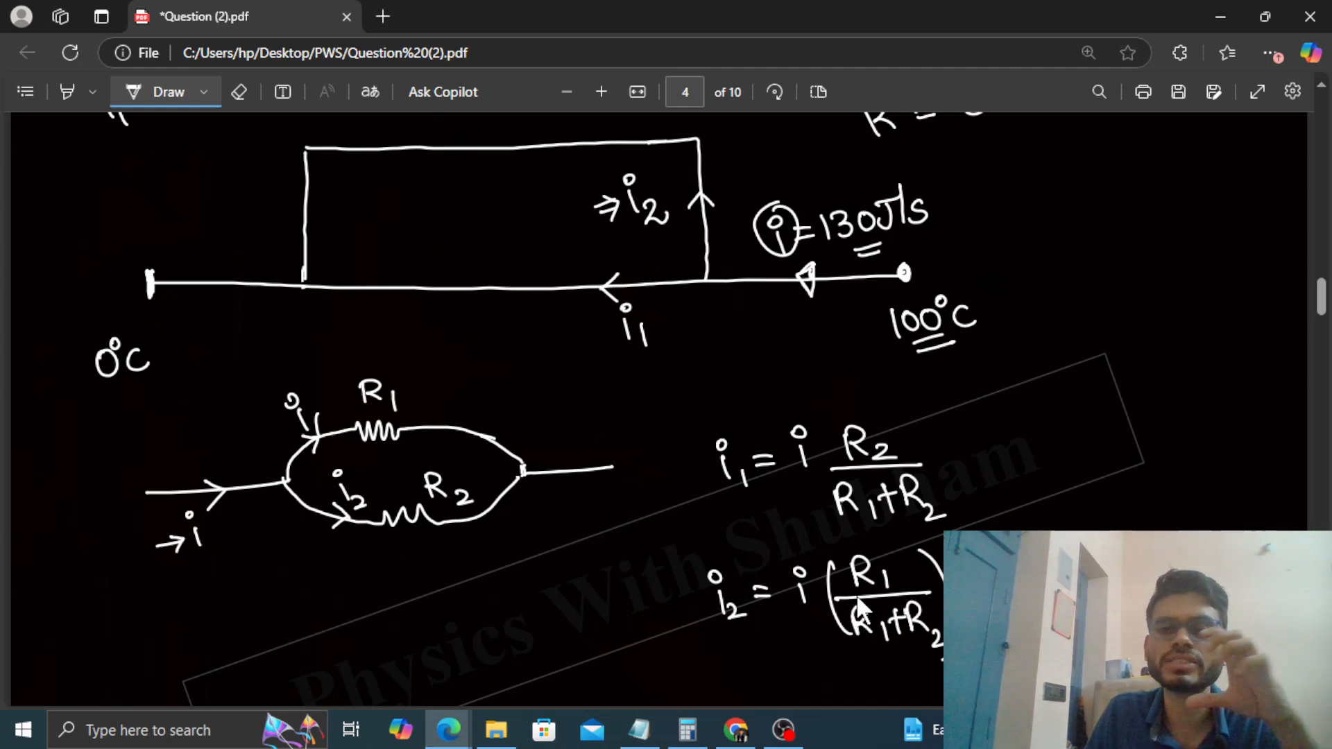
mouse_move(849, 619)
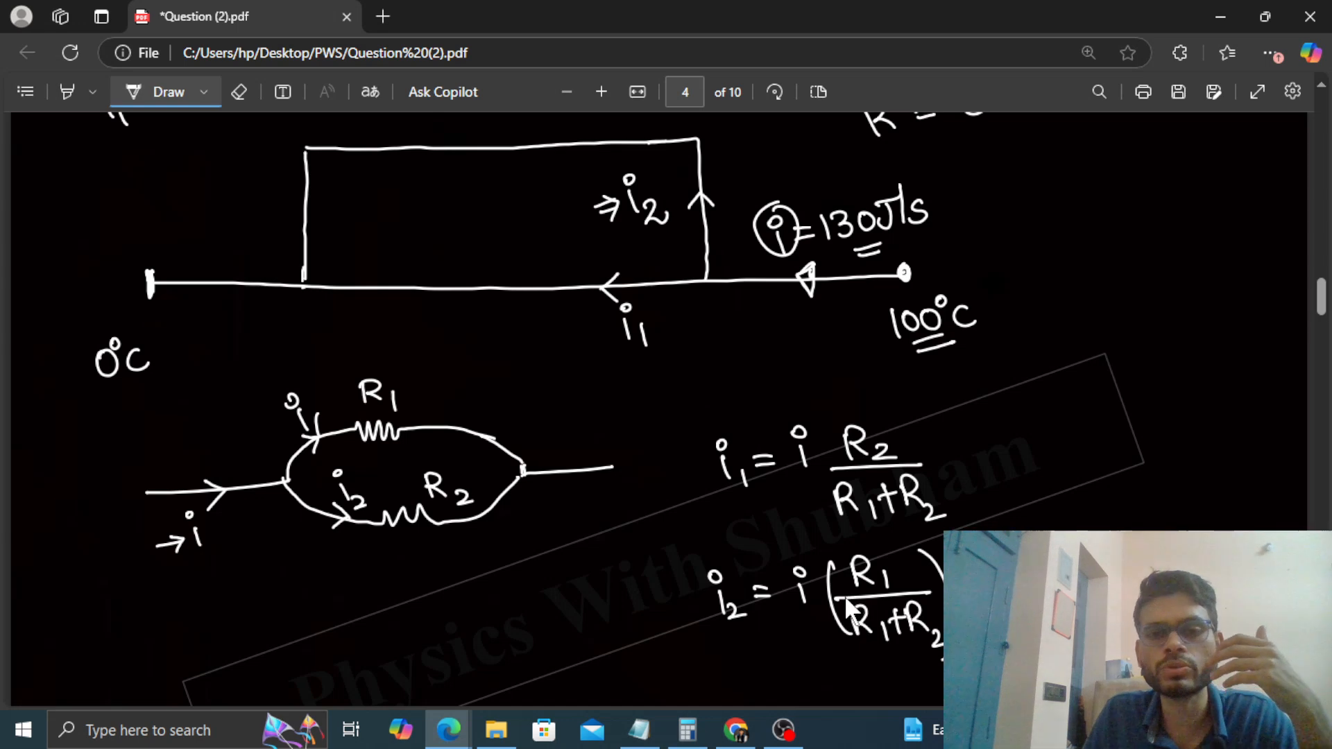
mouse_move(269, 399)
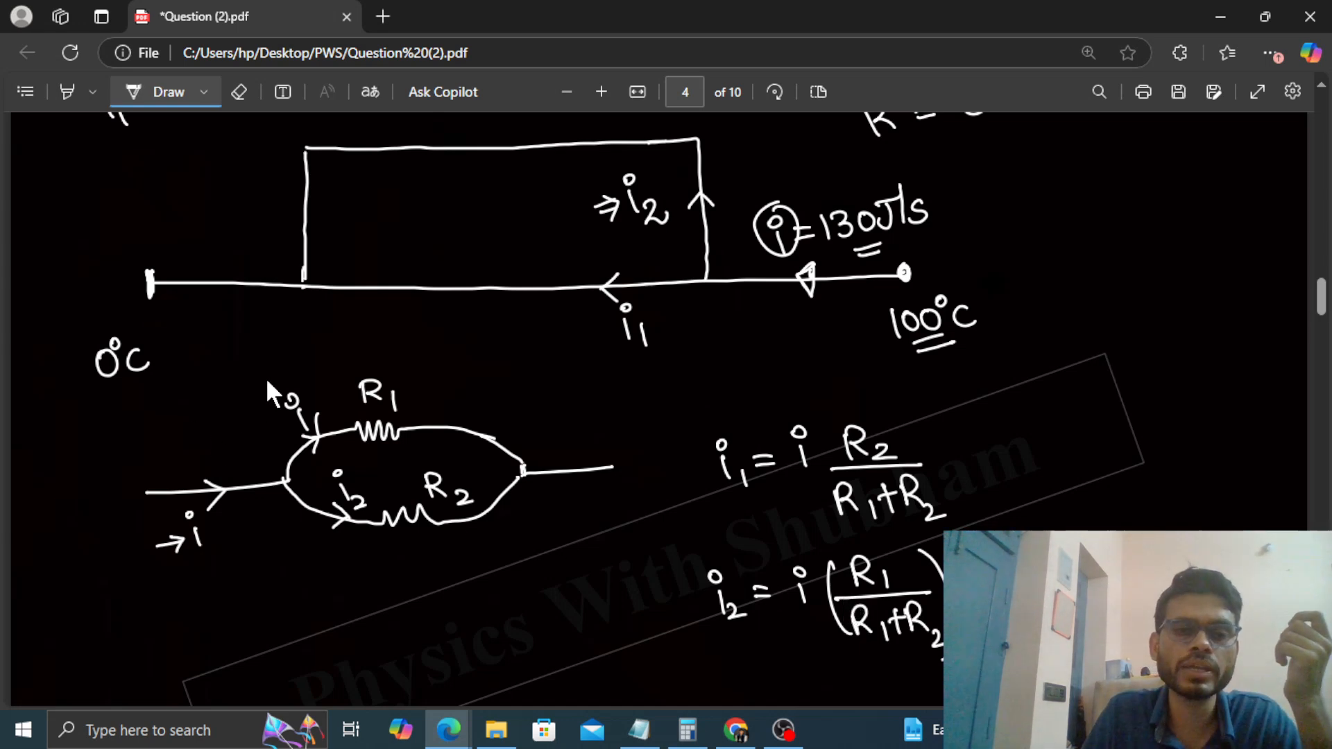
drag(263, 392, 400, 373)
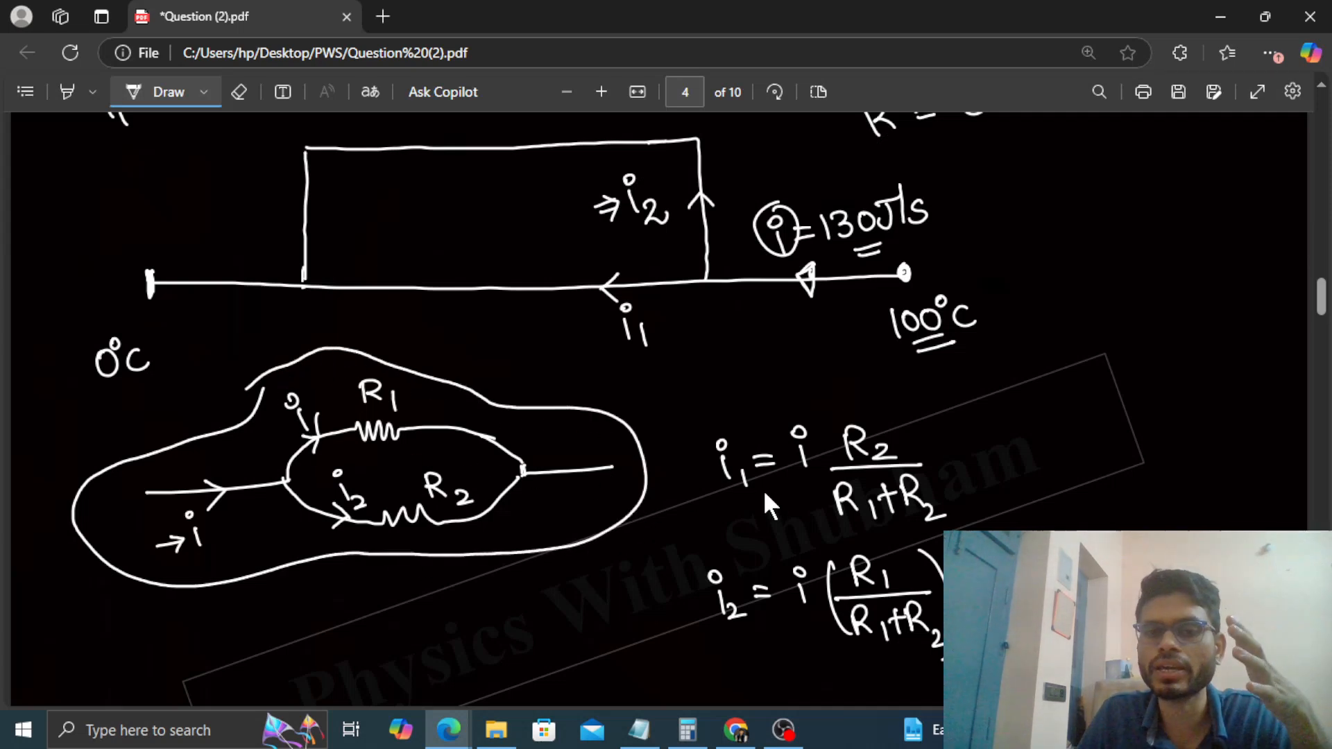
mouse_move(730, 492)
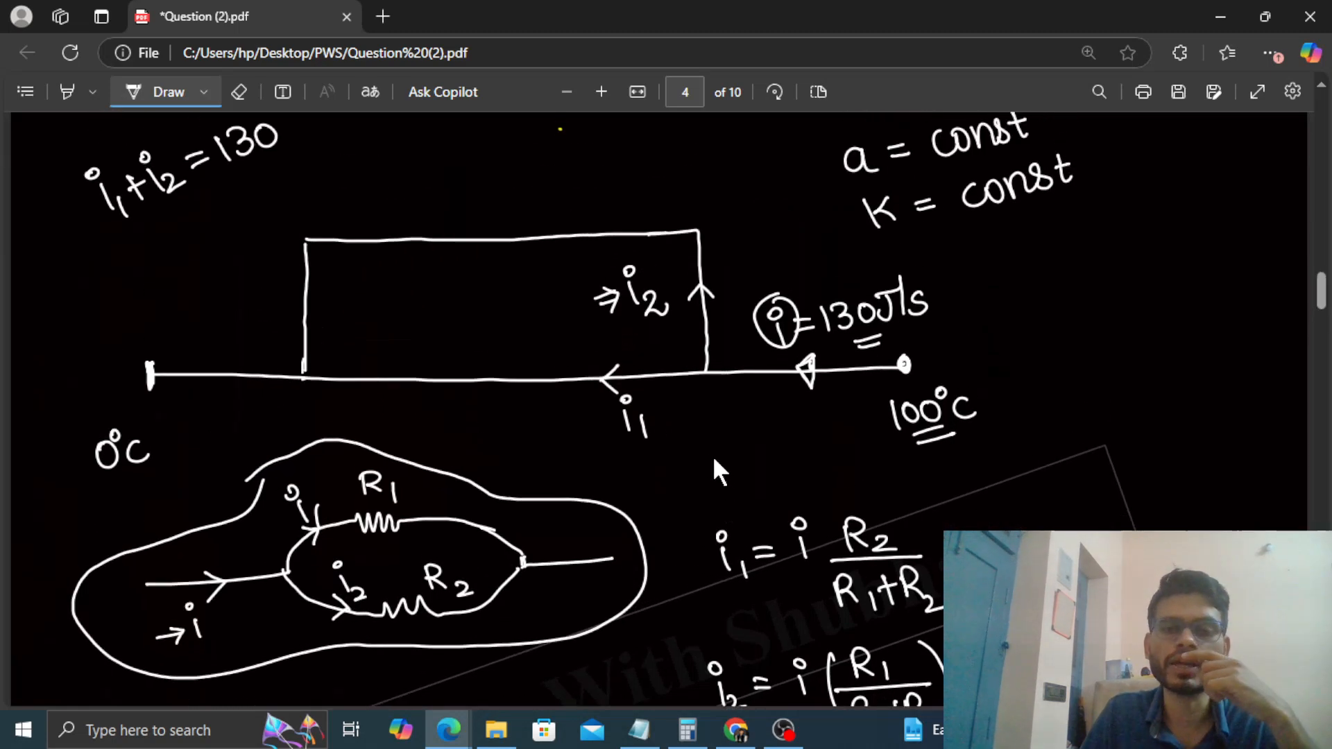
mouse_move(505, 396)
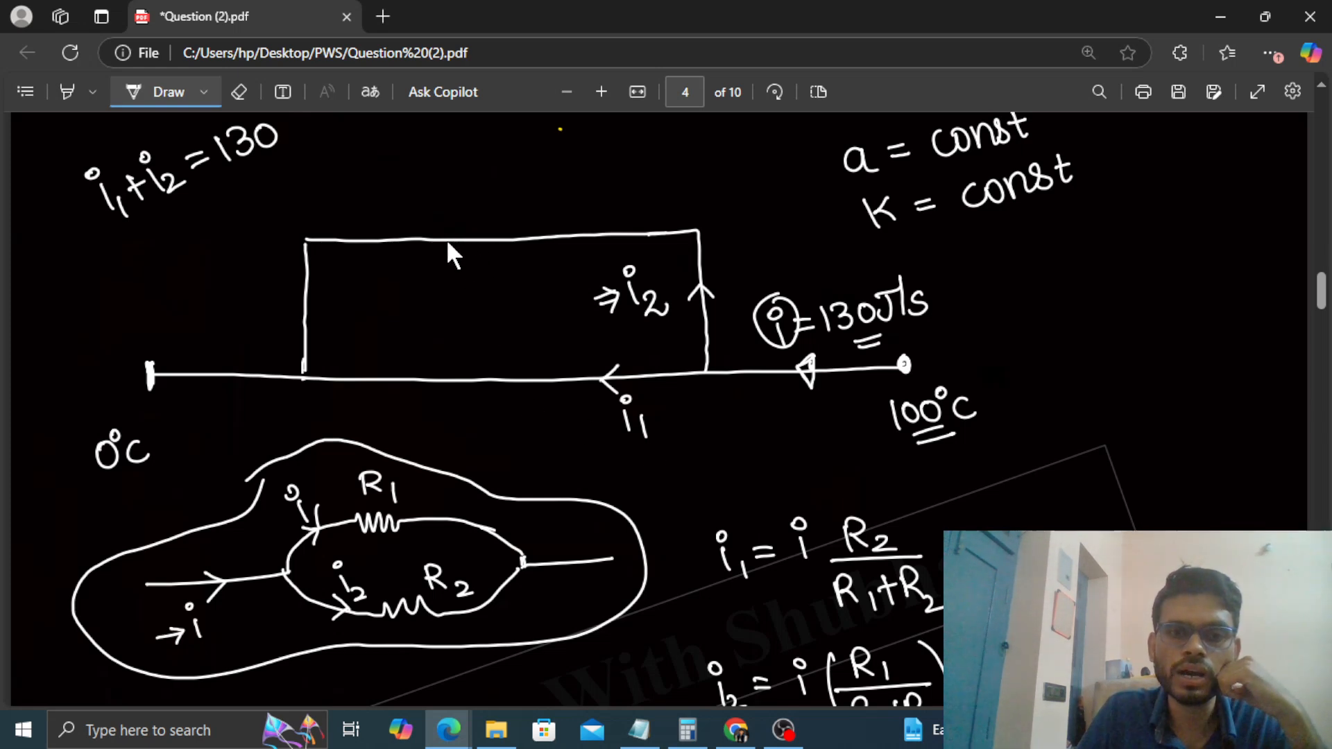
- Mark the frame lengths 5, 60, 5 on the top path and box R2 = 70/aK
drag(433, 238, 553, 195)
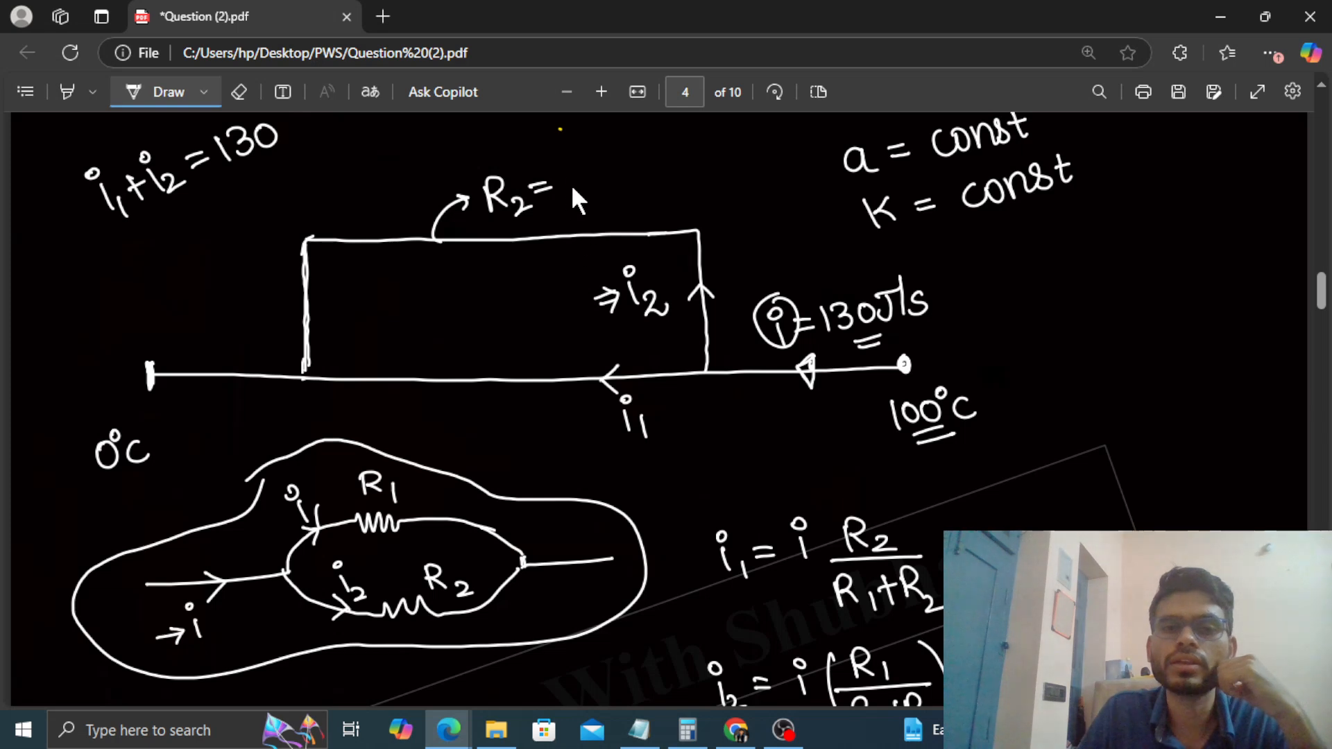
mouse_move(428, 305)
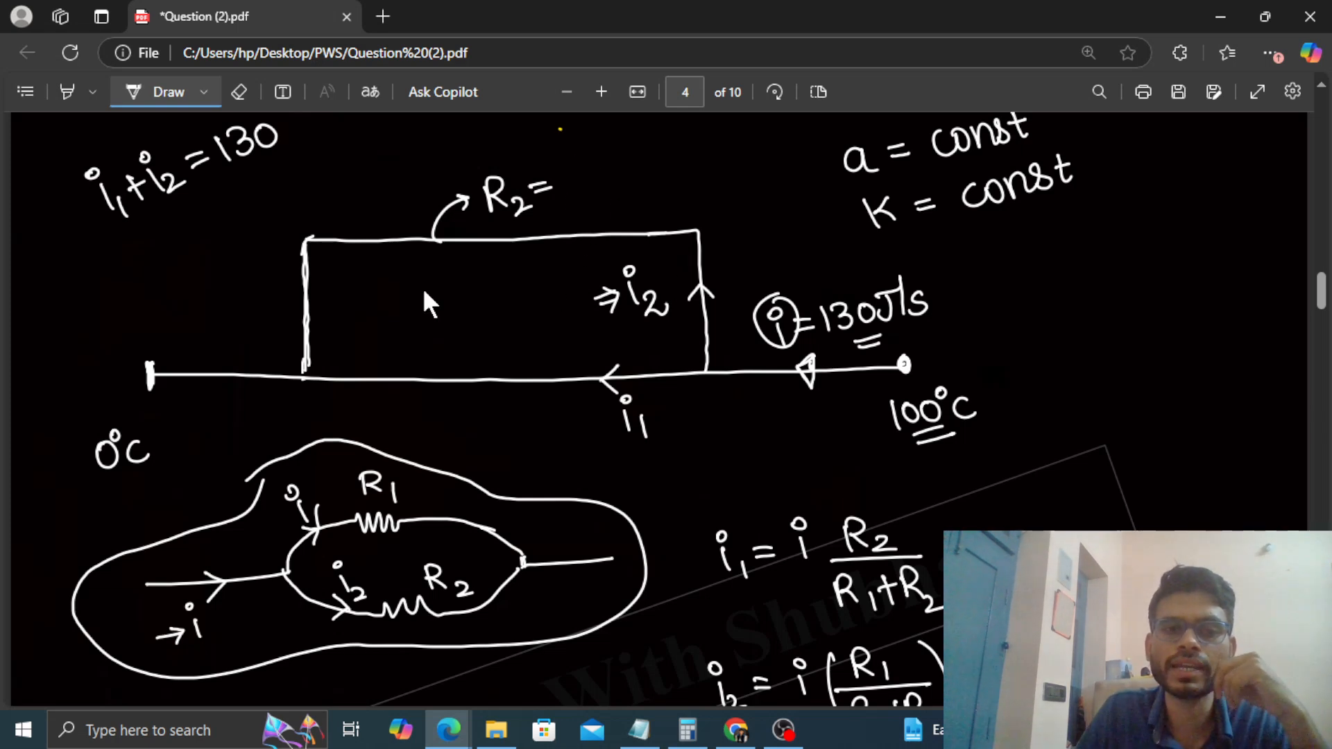
drag(276, 237, 276, 373)
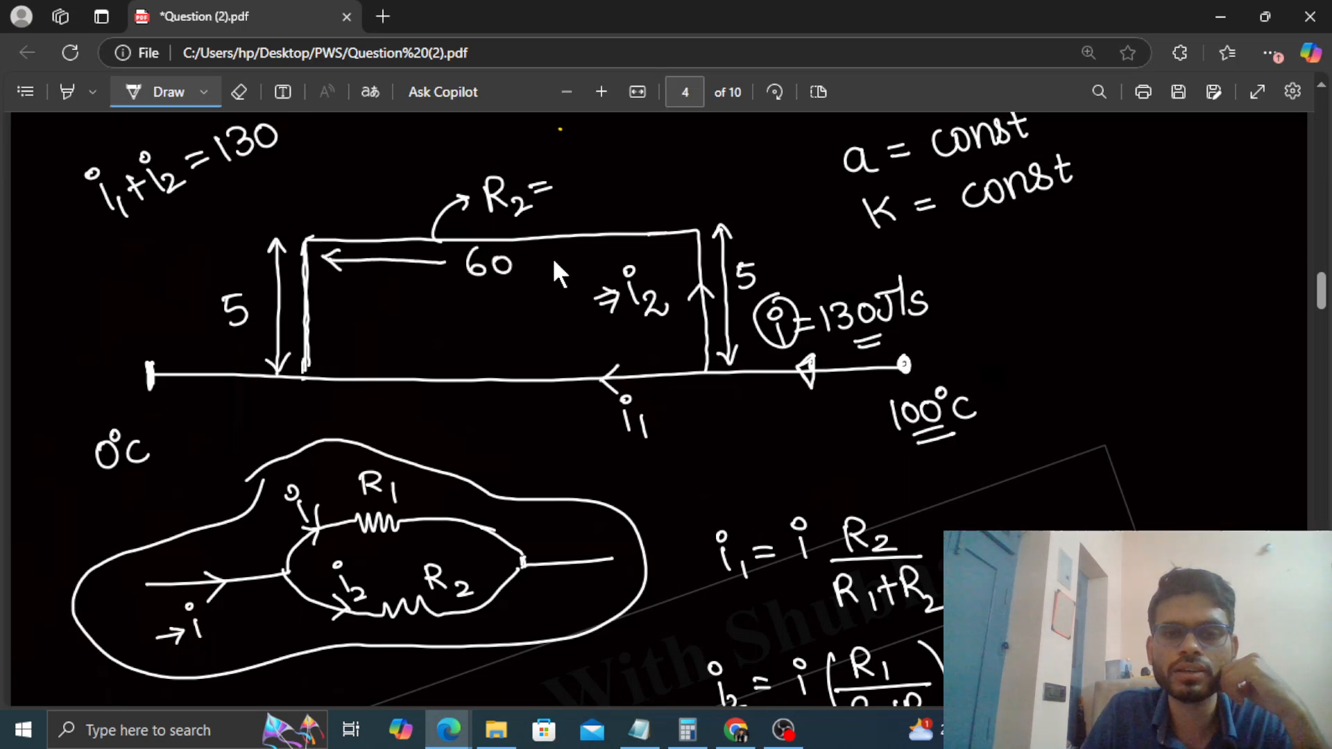
drag(553, 260, 705, 259)
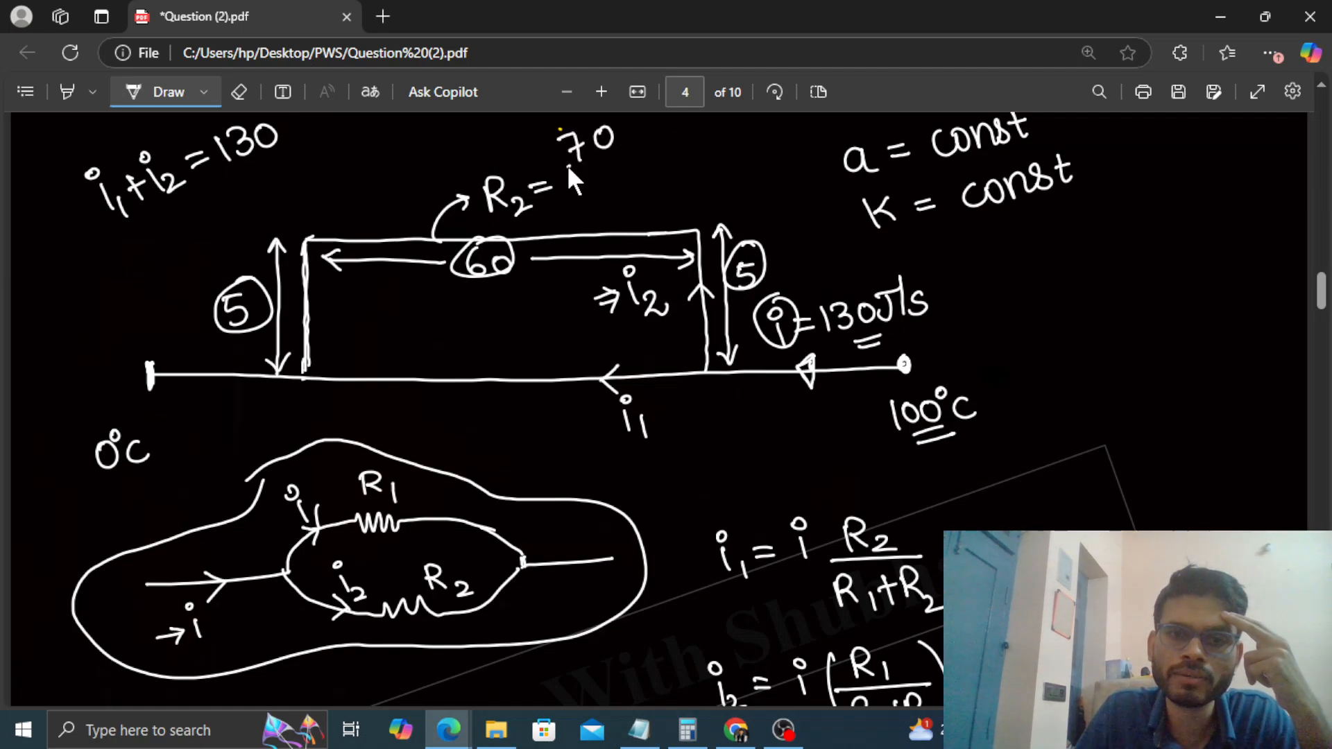
drag(561, 157, 654, 157)
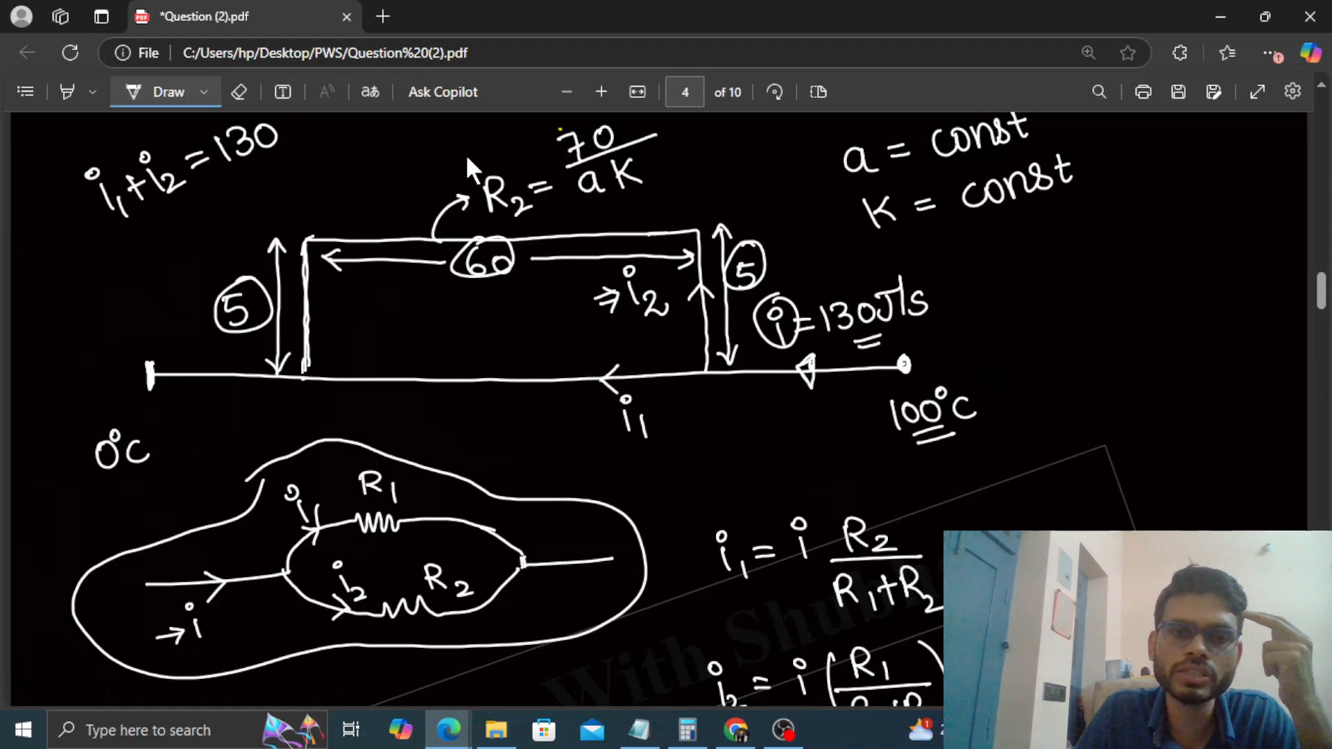
drag(480, 136, 658, 208)
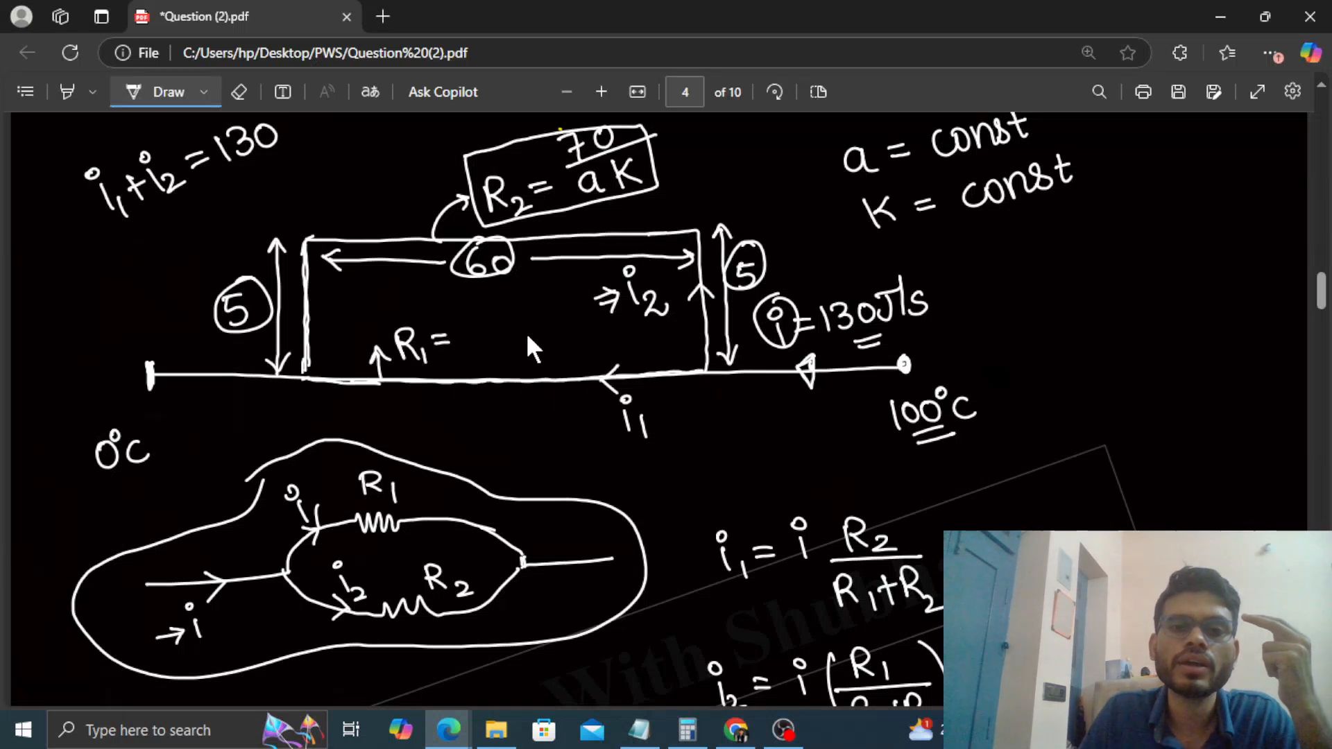
mouse_move(325, 438)
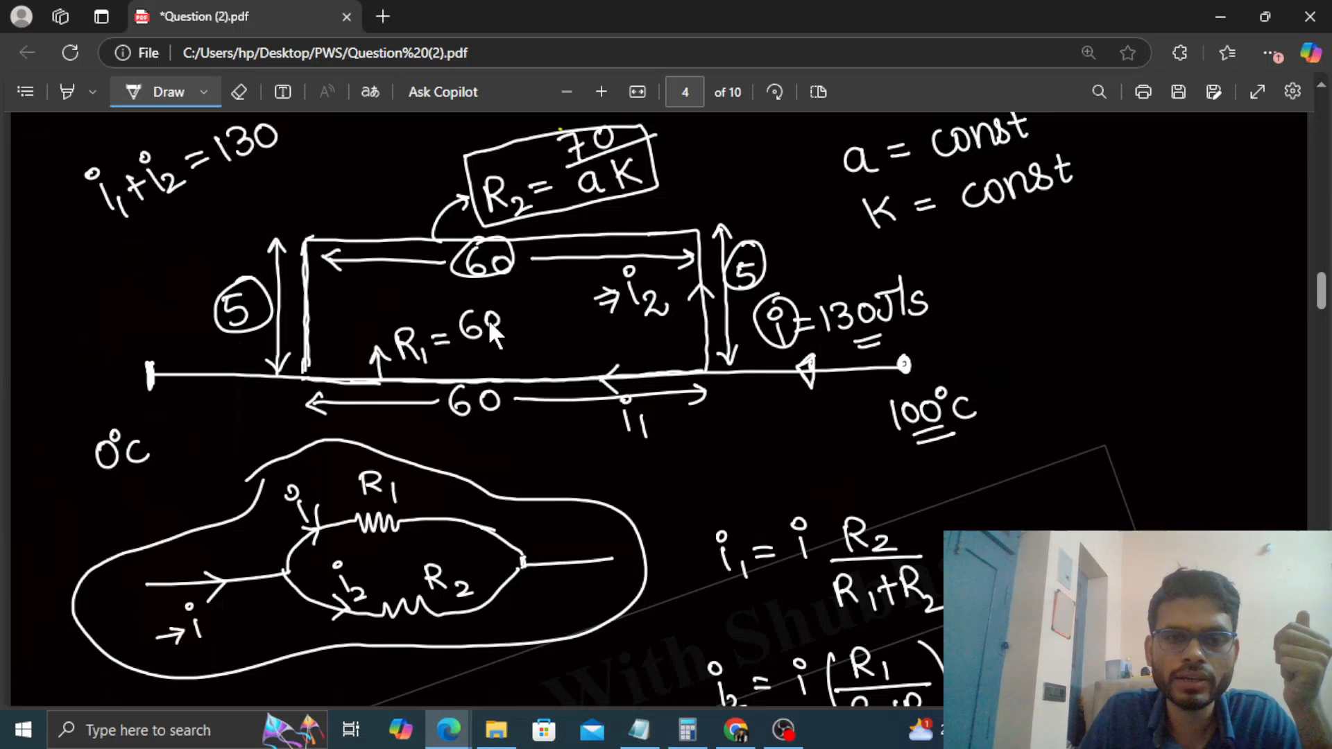
- Write and circle R1 = 60/aK for the base
drag(505, 328, 523, 365)
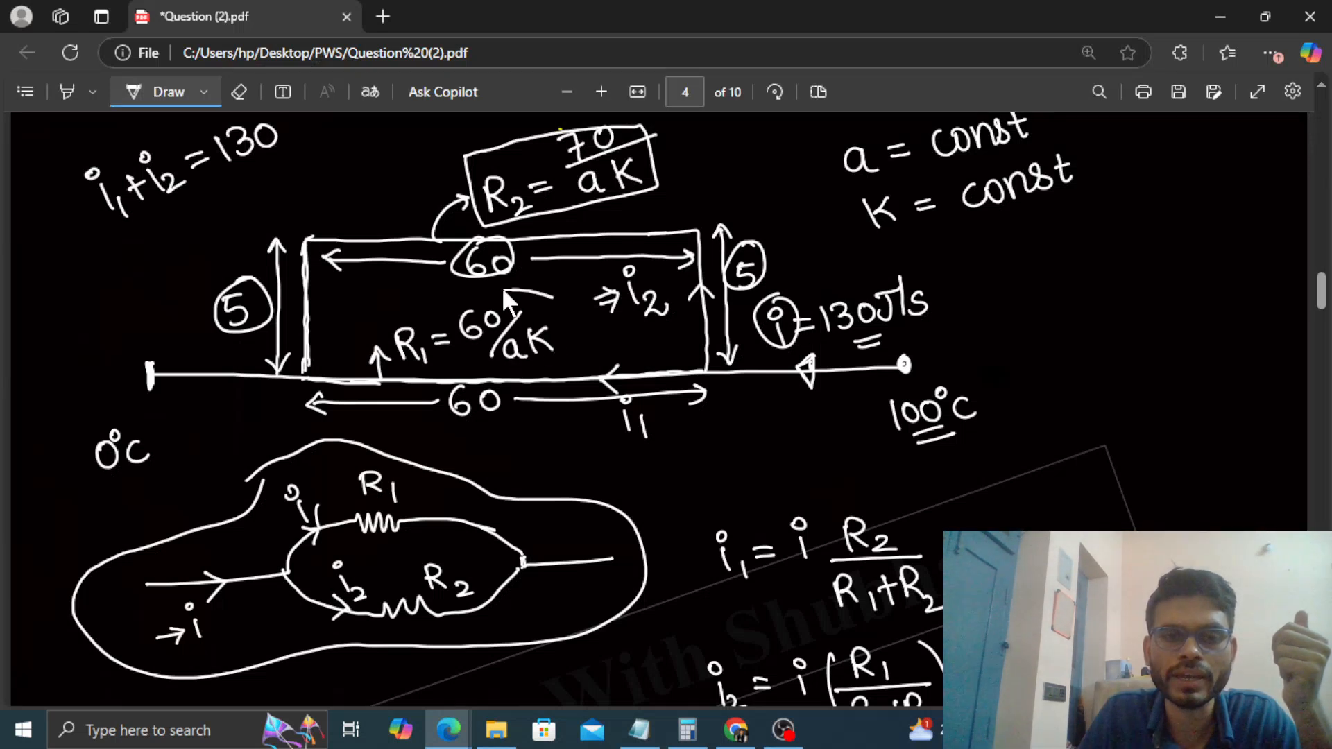
drag(387, 297, 565, 365)
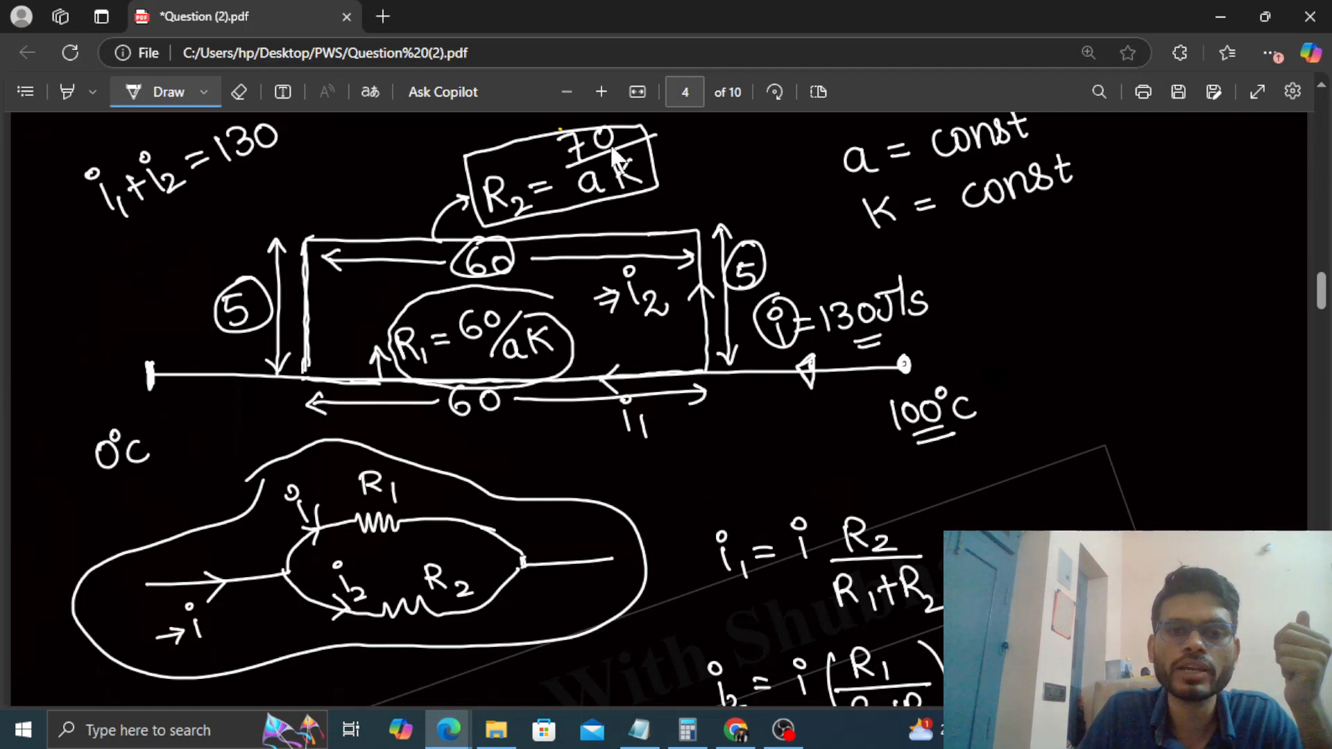
mouse_move(650, 289)
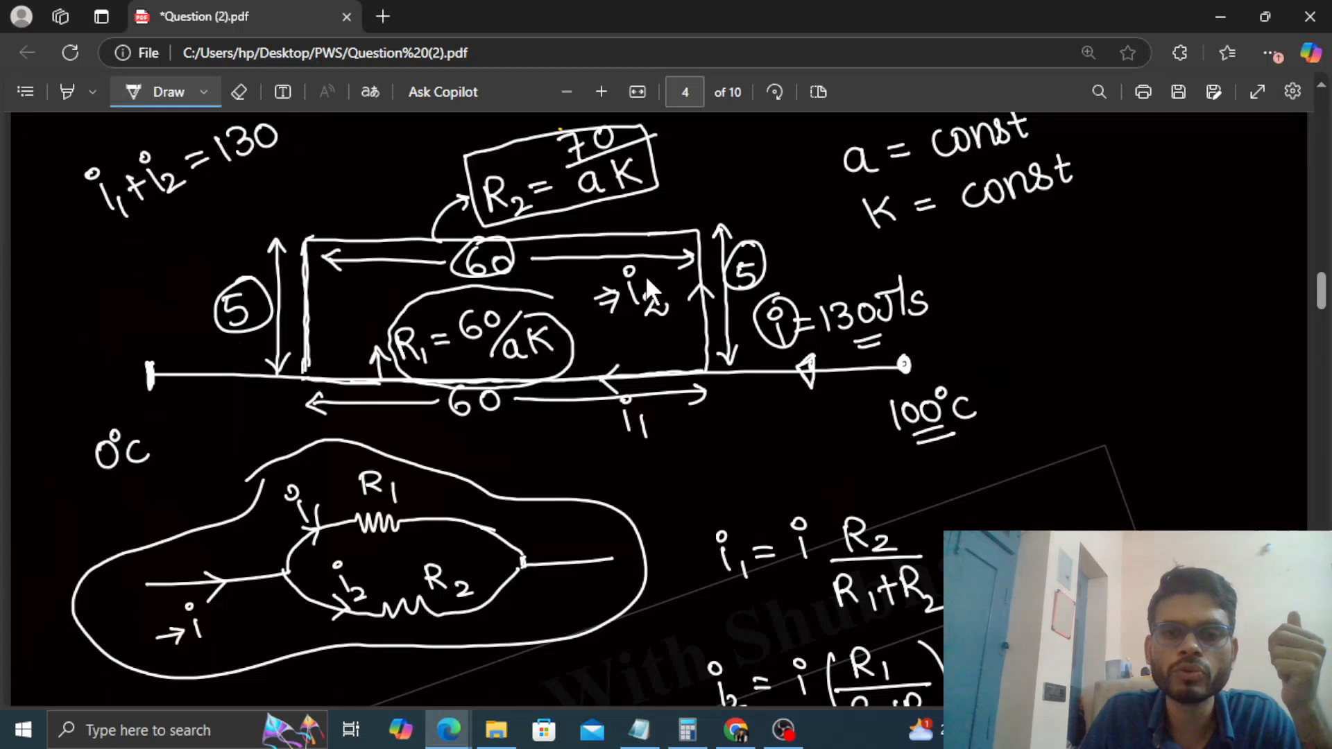
- Substitute i2 = (60/aK)/(60/aK + 70/aK)·130 with aK cancelled
scroll(down, 3)
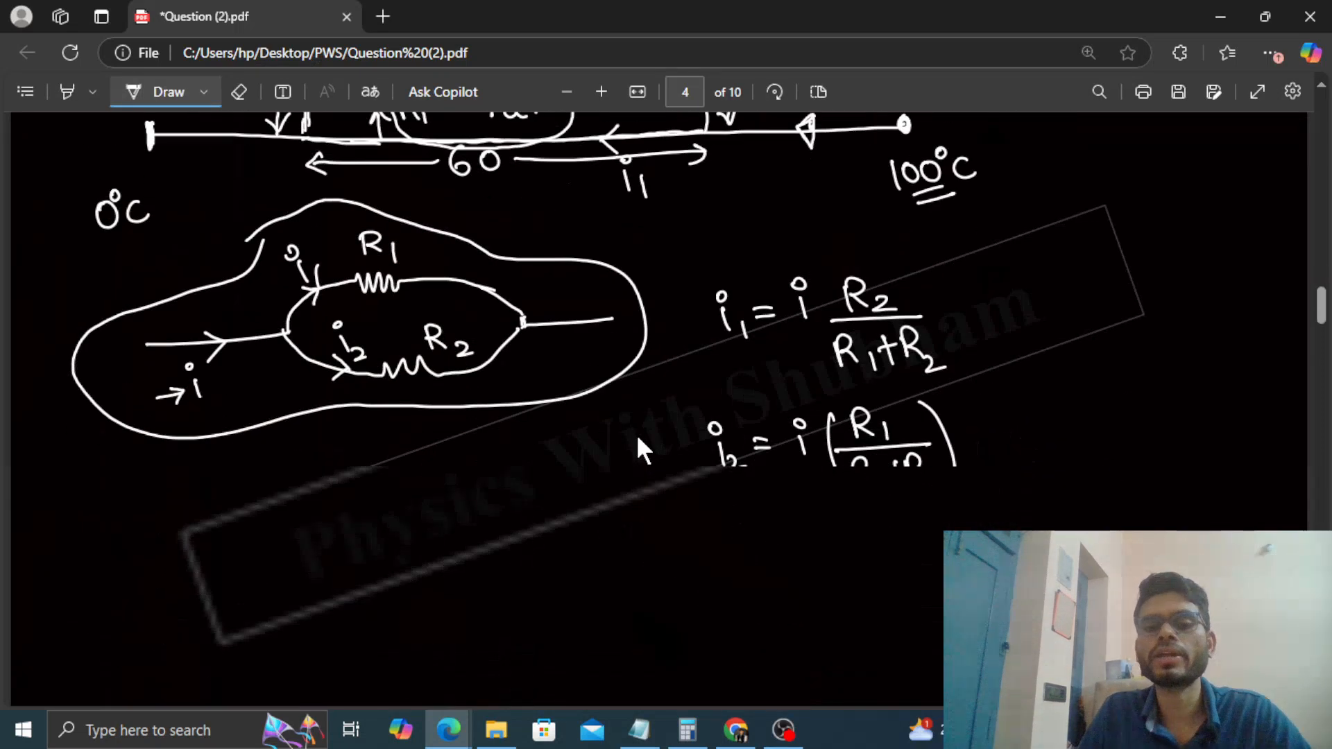
scroll(down, 3)
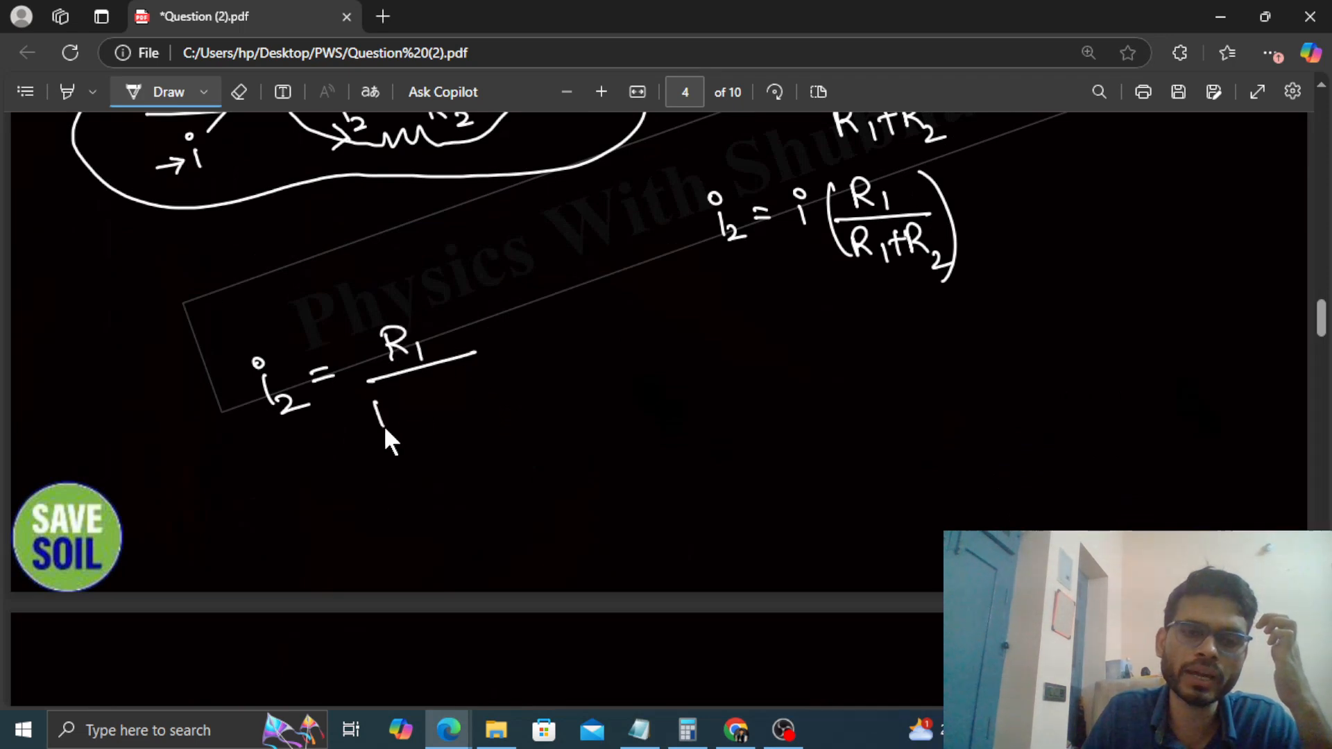
drag(373, 416, 497, 416)
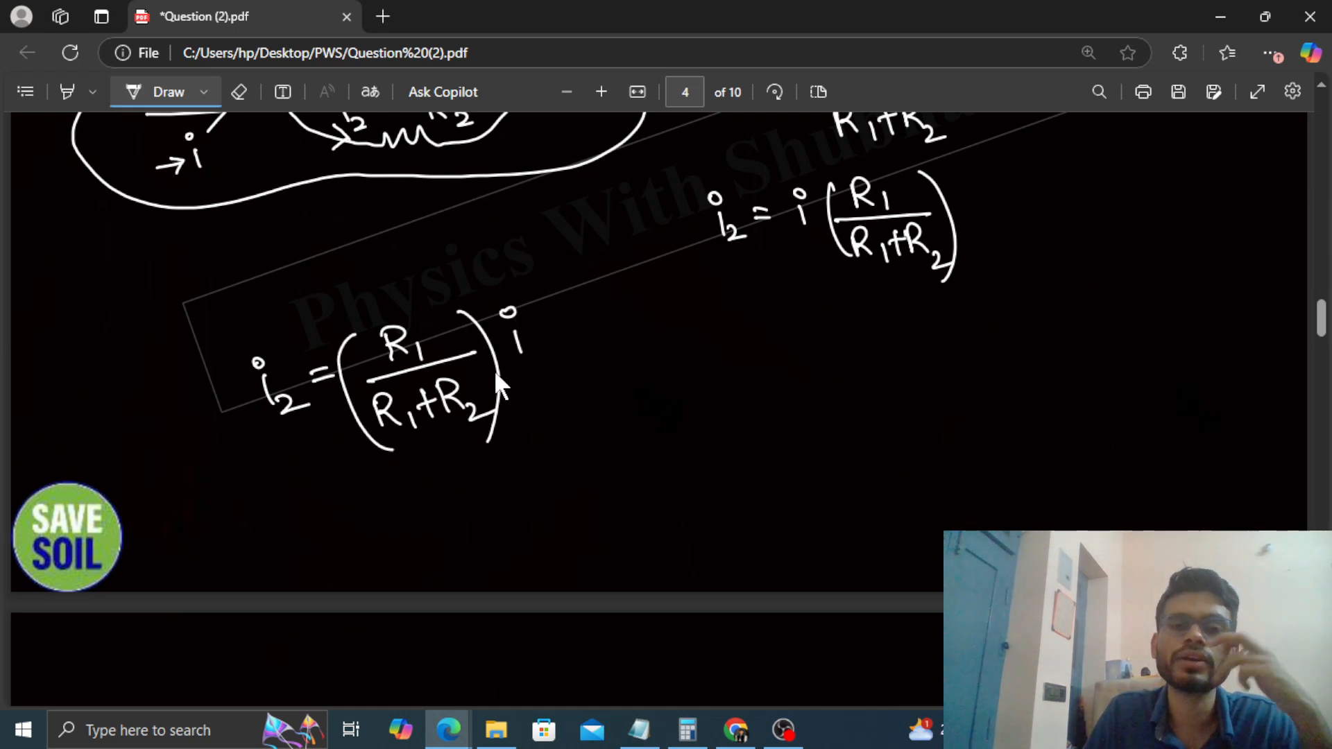
drag(581, 372, 604, 372)
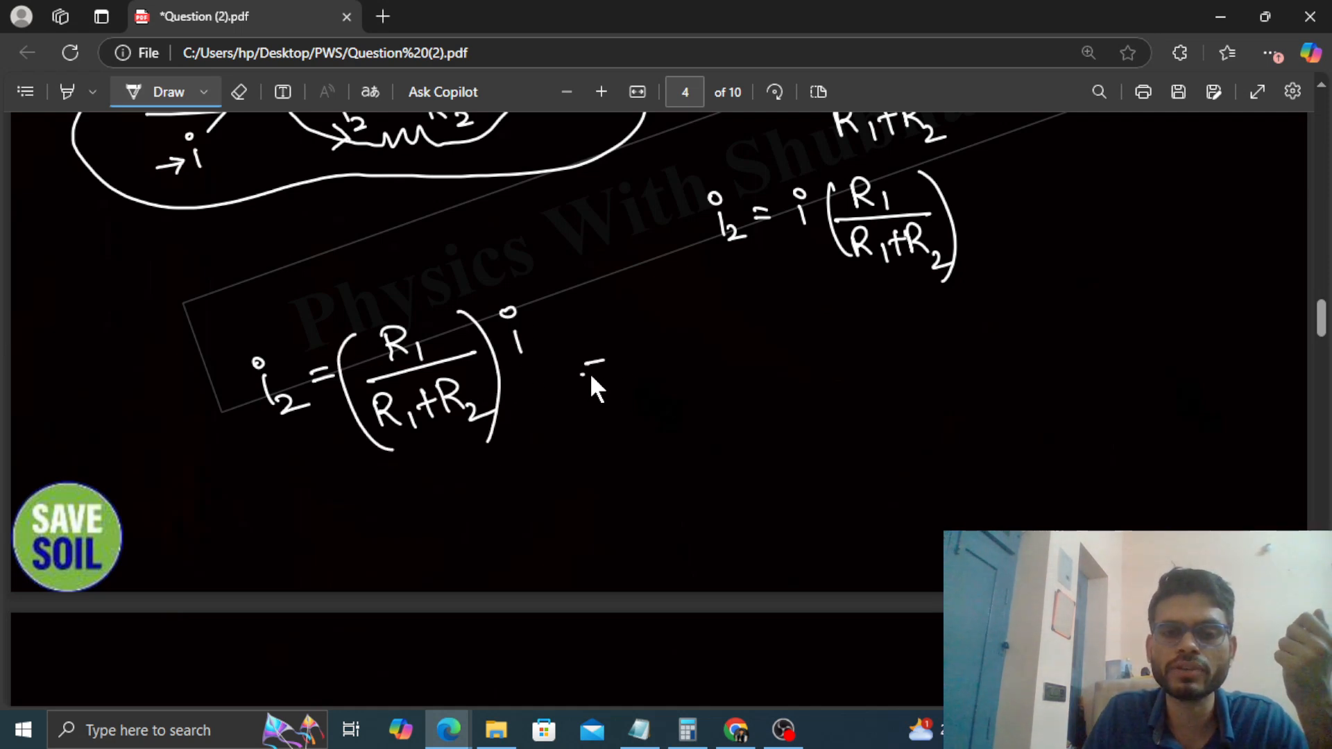
drag(581, 370, 612, 369)
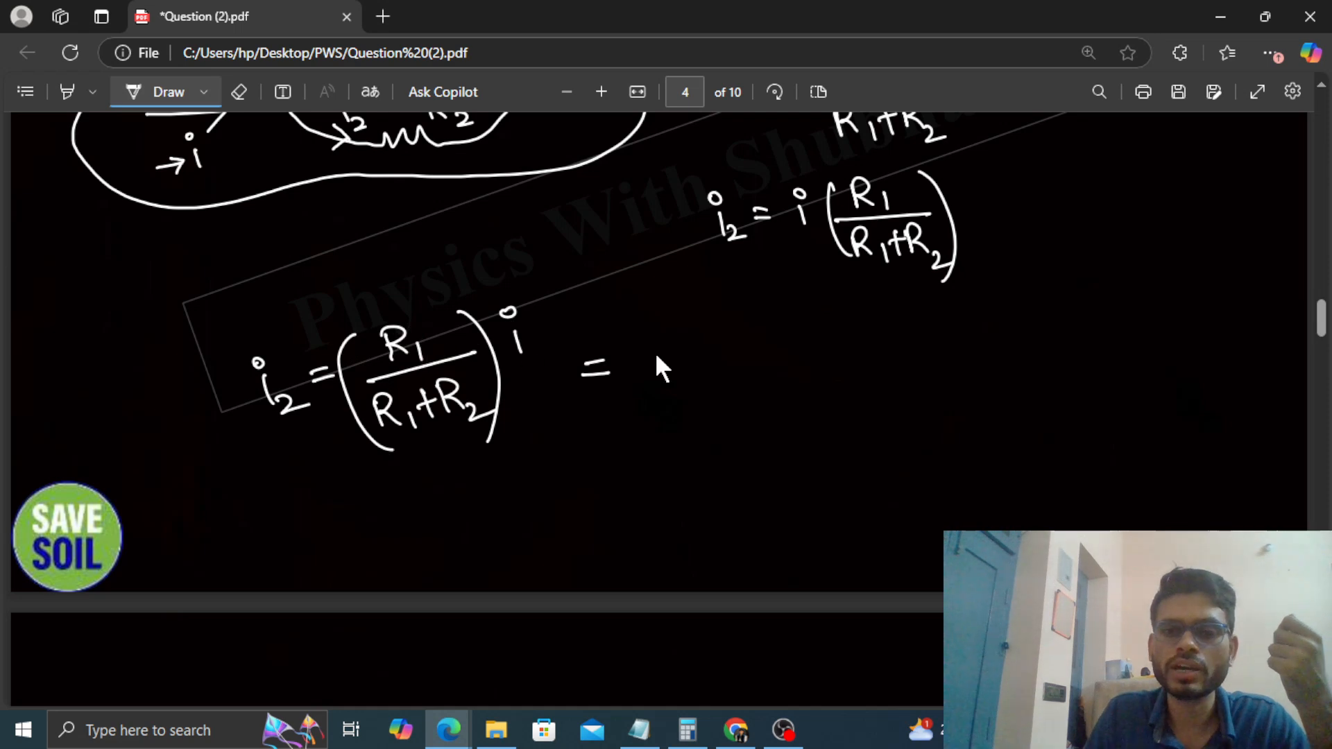
mouse_move(694, 338)
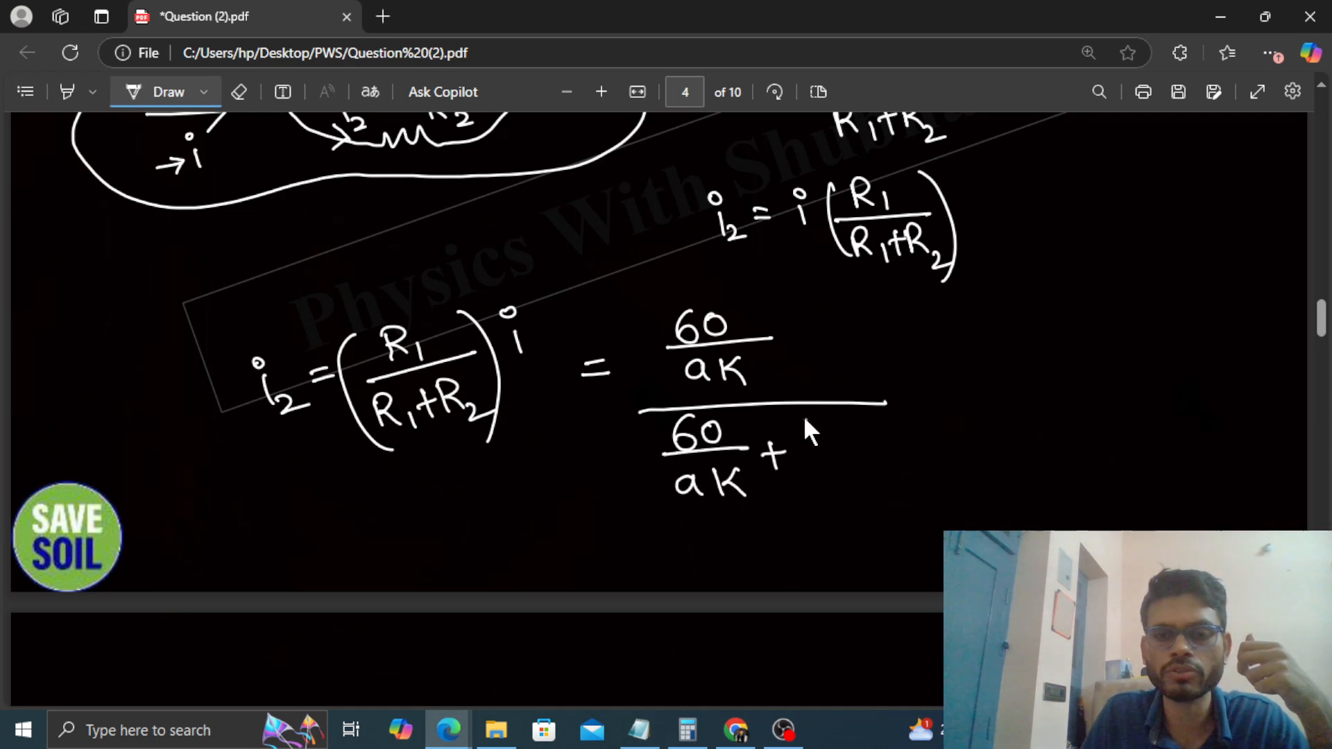
drag(816, 424, 884, 484)
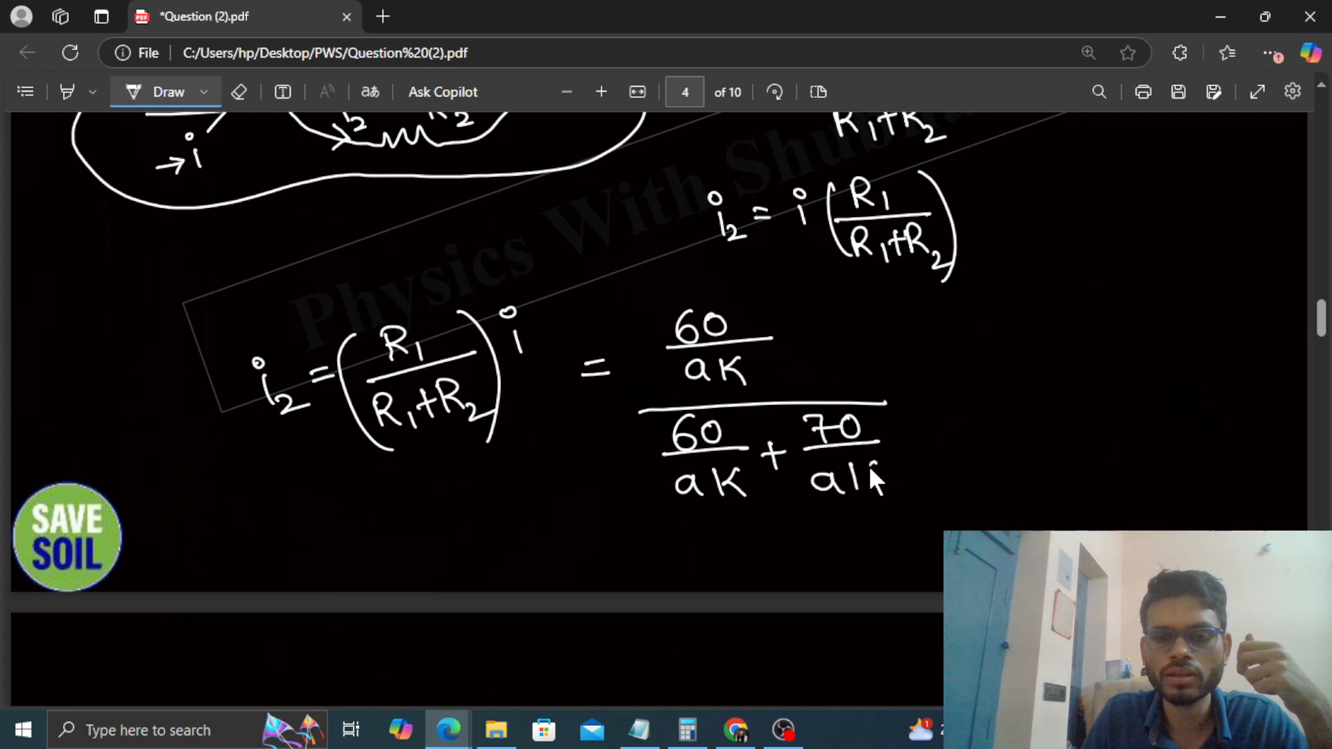
drag(612, 297, 612, 432)
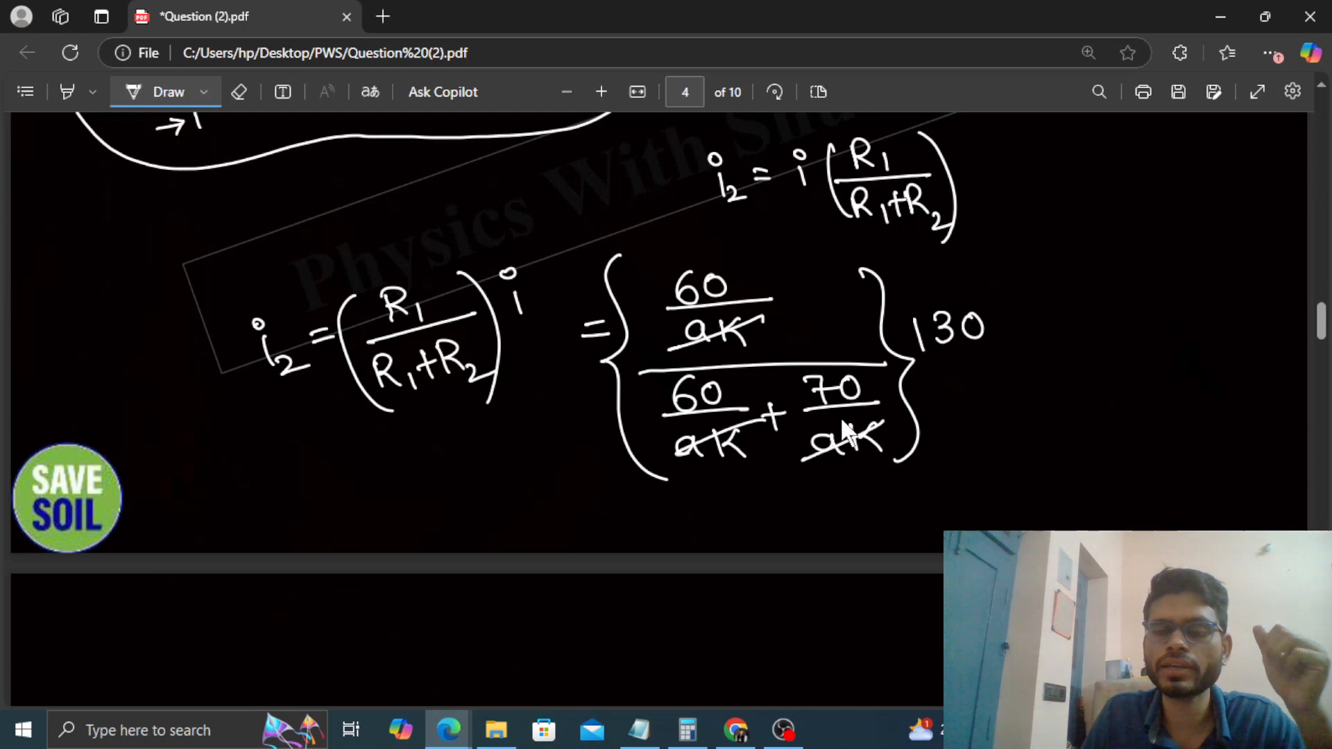
- Begin simplifying with 60, circle i2 on the frame, and bring OBS Studio forward
drag(488, 595, 540, 620)
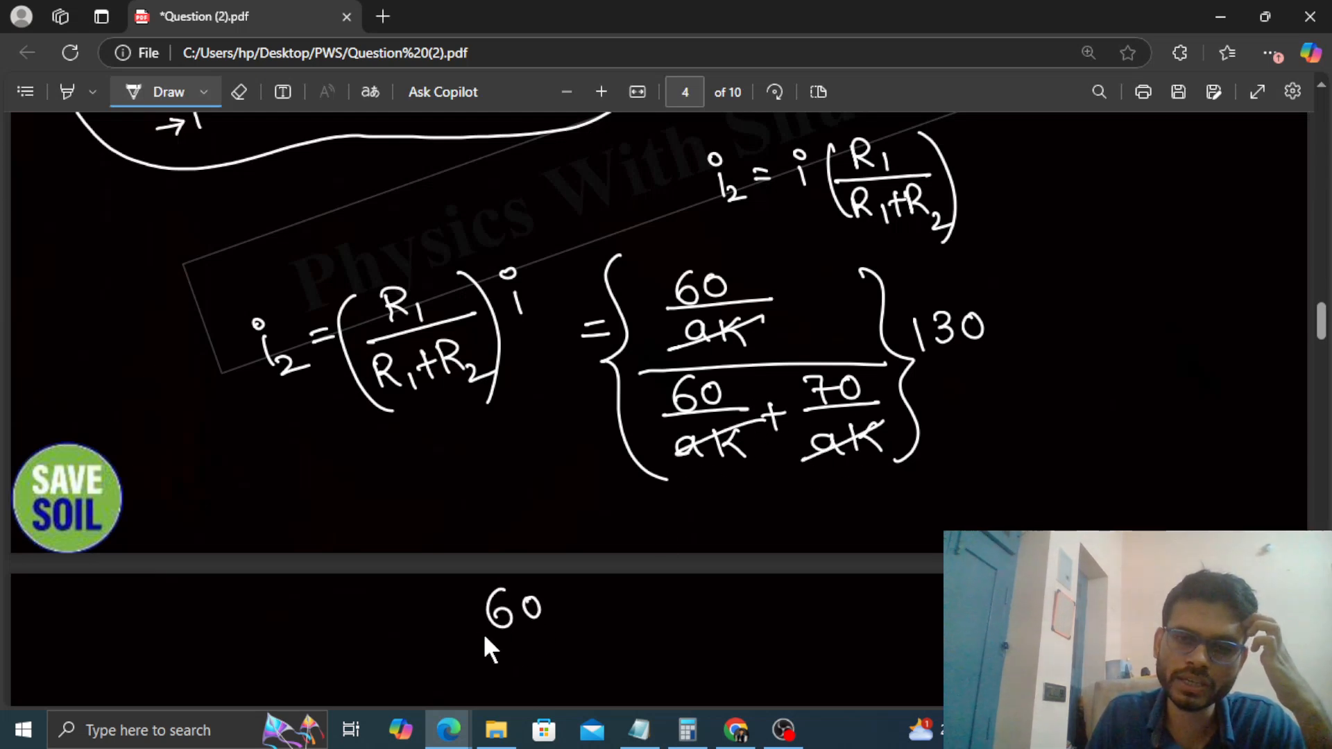
drag(459, 632, 608, 633)
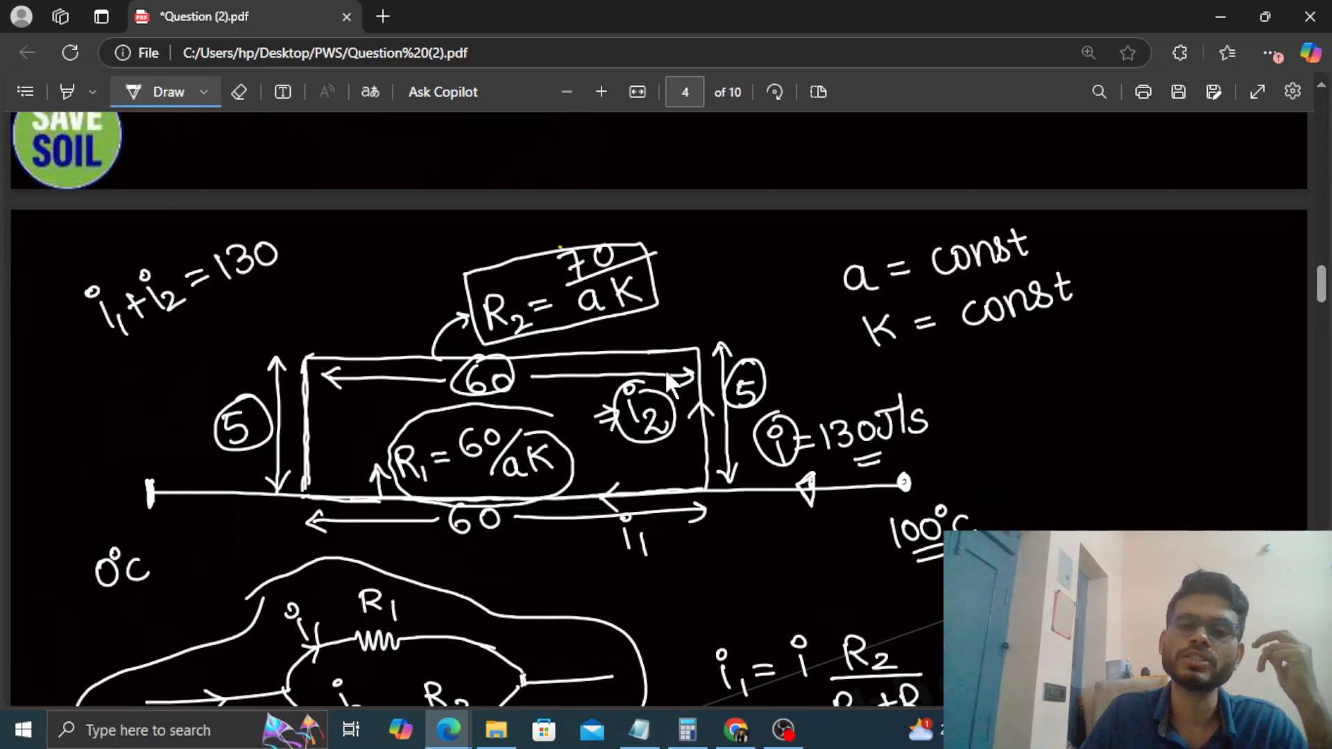
click(788, 730)
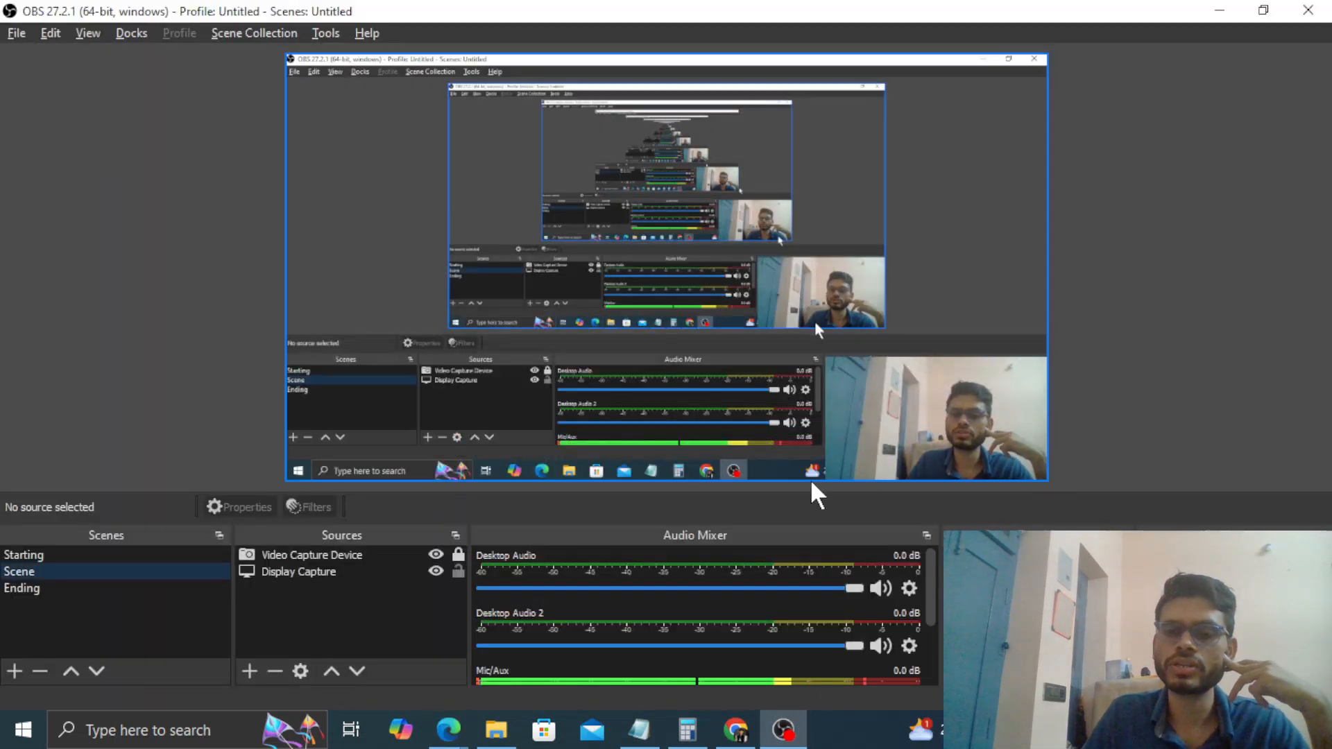